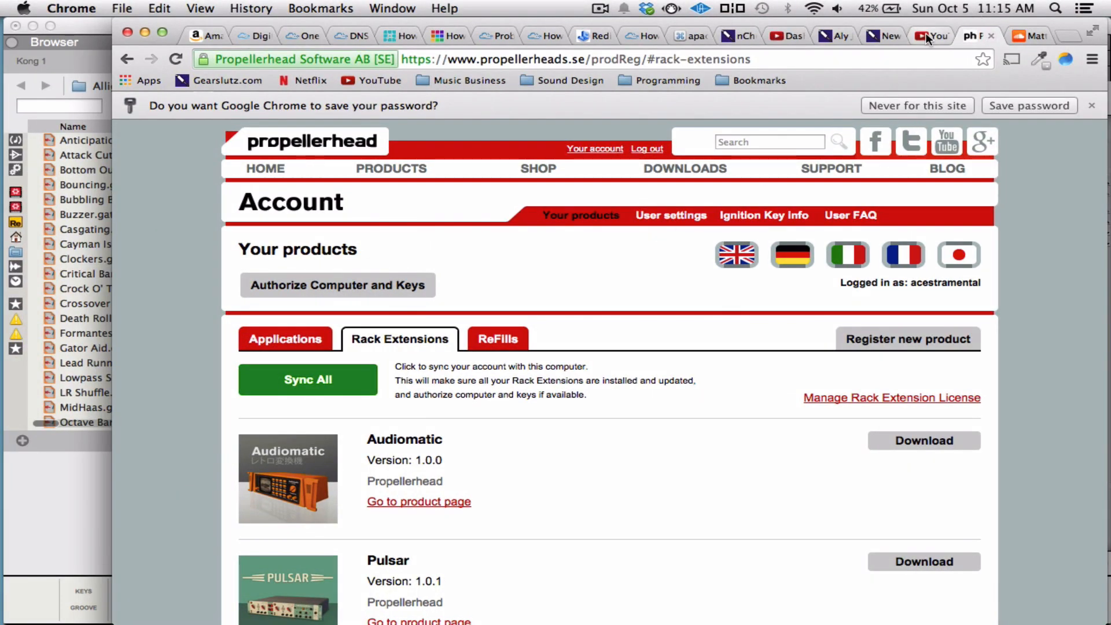
# - Reach the Reason 8 Review video page through the YouTube comment notification
pyautogui.click(927, 35)
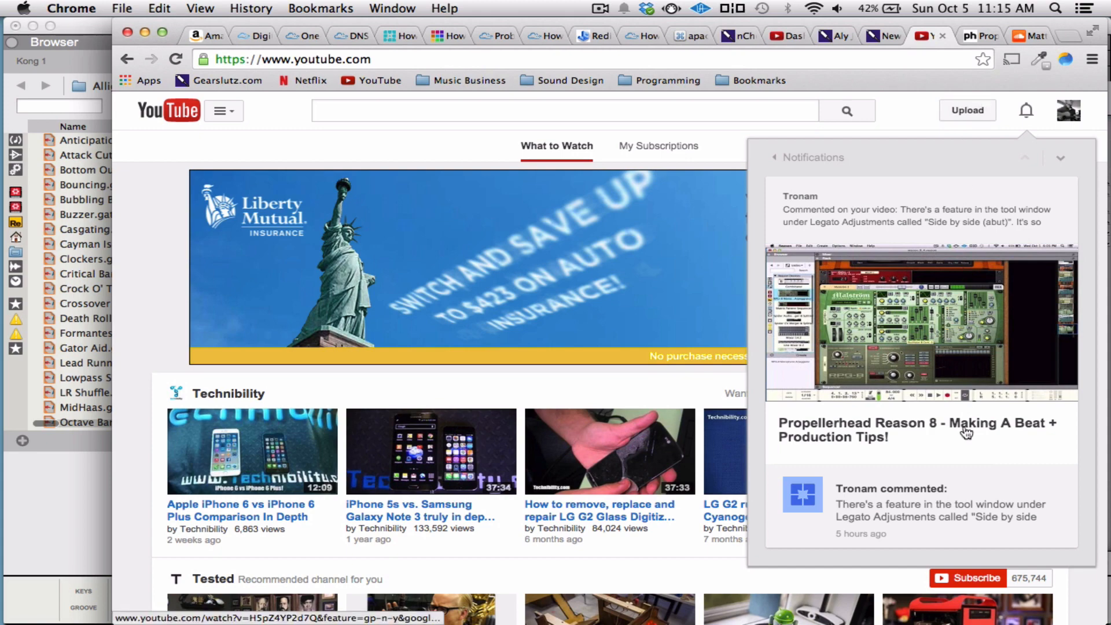
pyautogui.click(1069, 110)
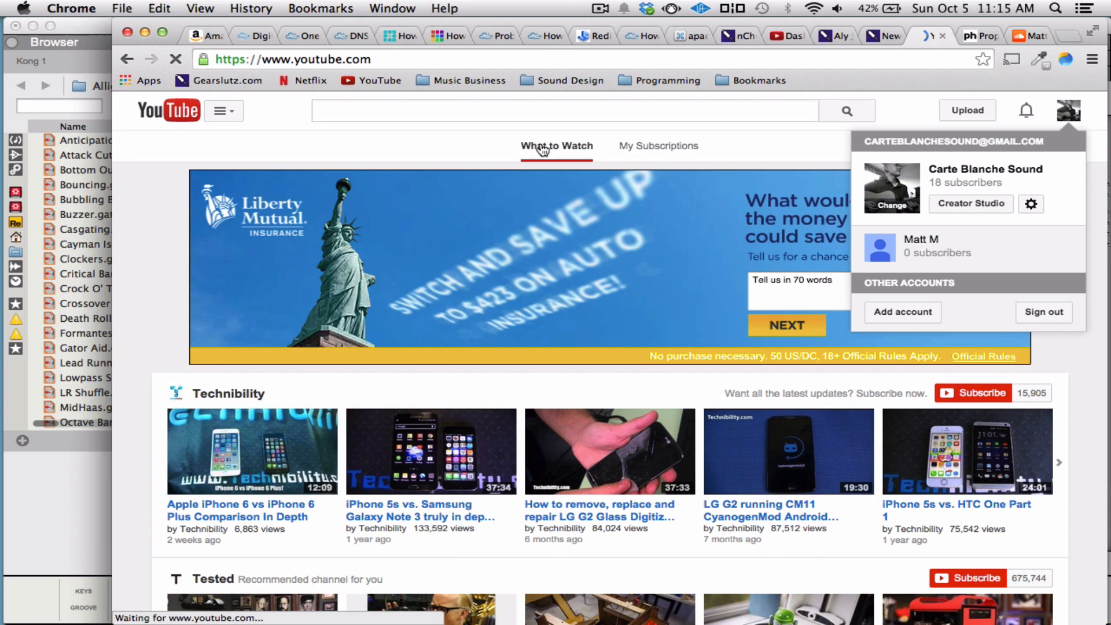
pyautogui.click(969, 203)
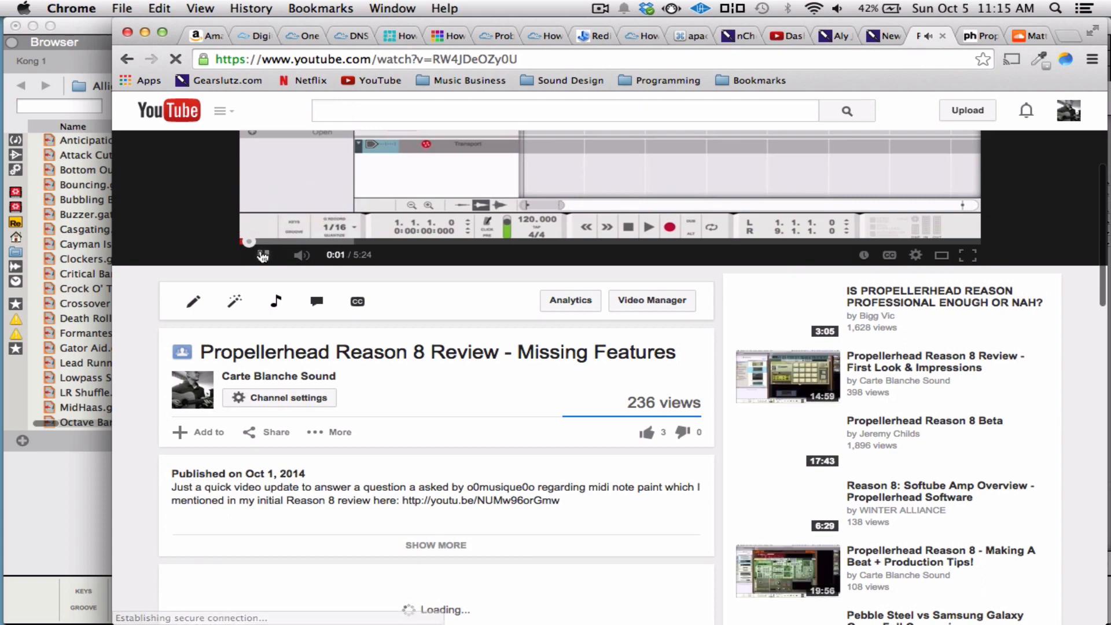
pyautogui.scroll(-3)
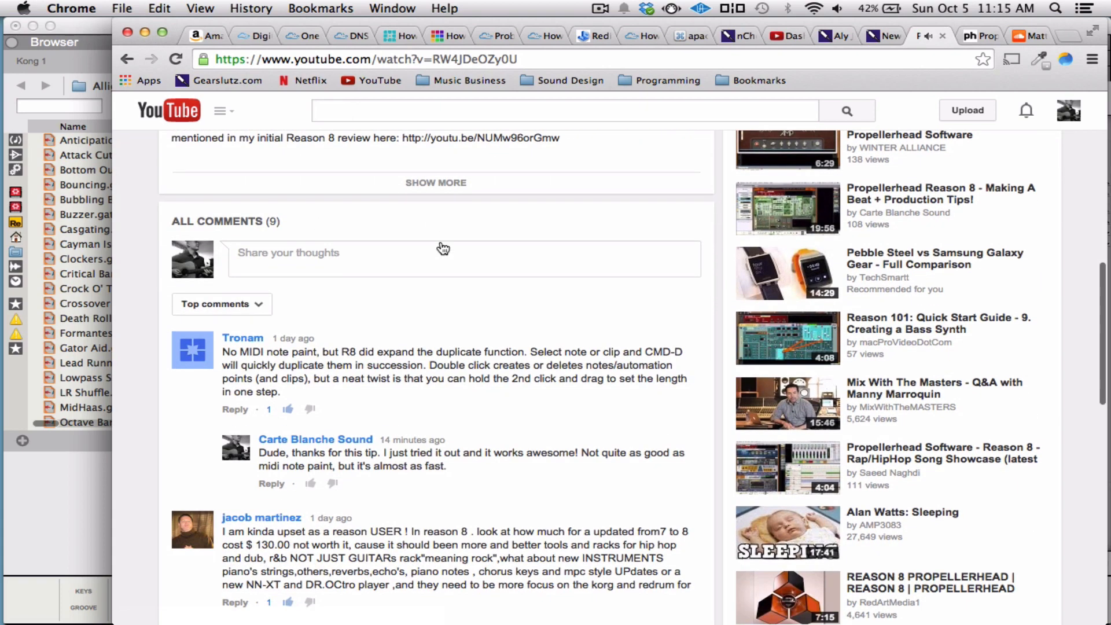
pyautogui.scroll(-3)
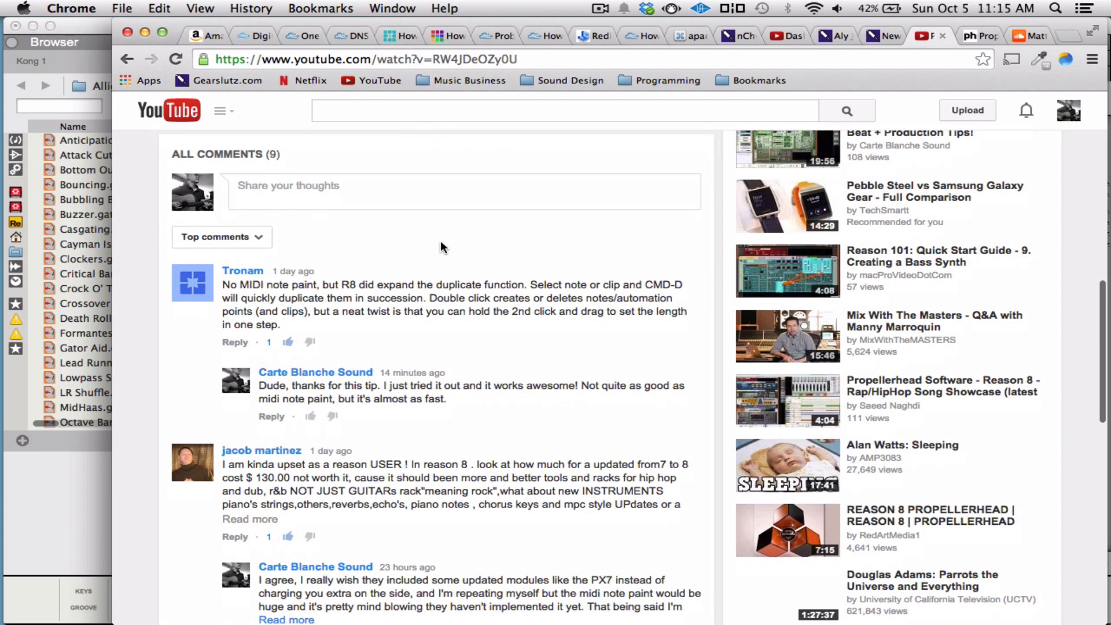
pyautogui.scroll(-3)
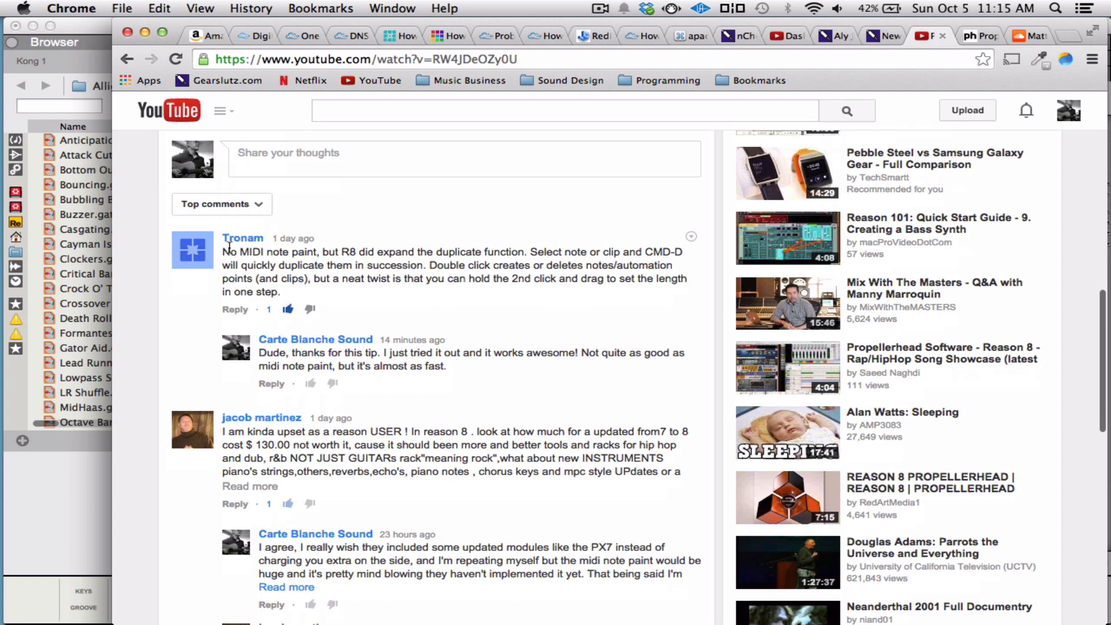
pyautogui.moveTo(222, 251); pyautogui.dragTo(280, 291)
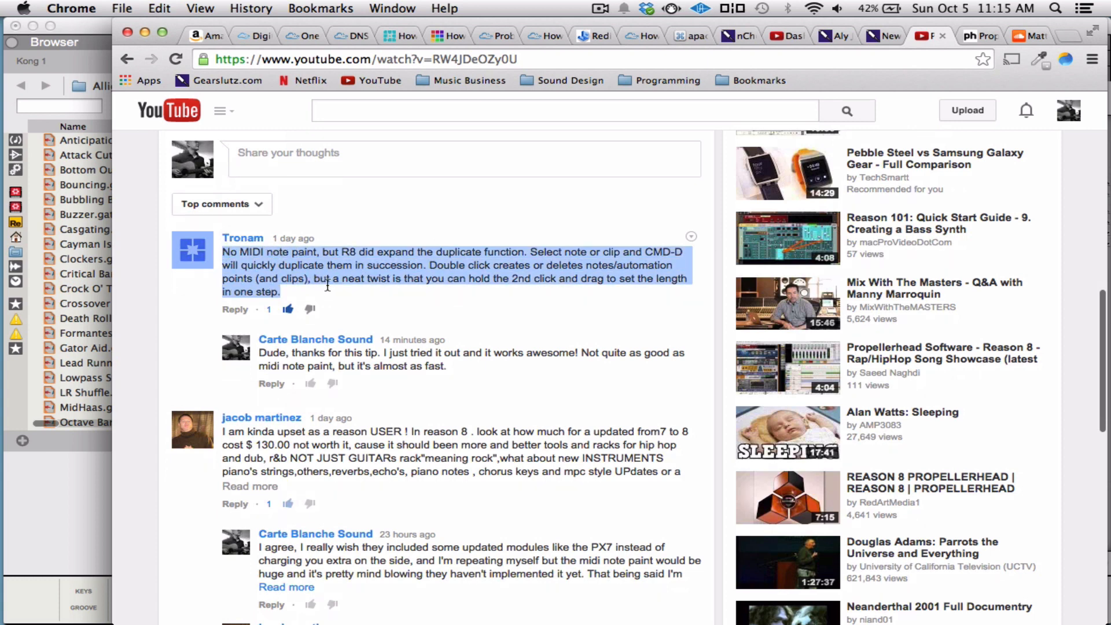
pyautogui.click(326, 279)
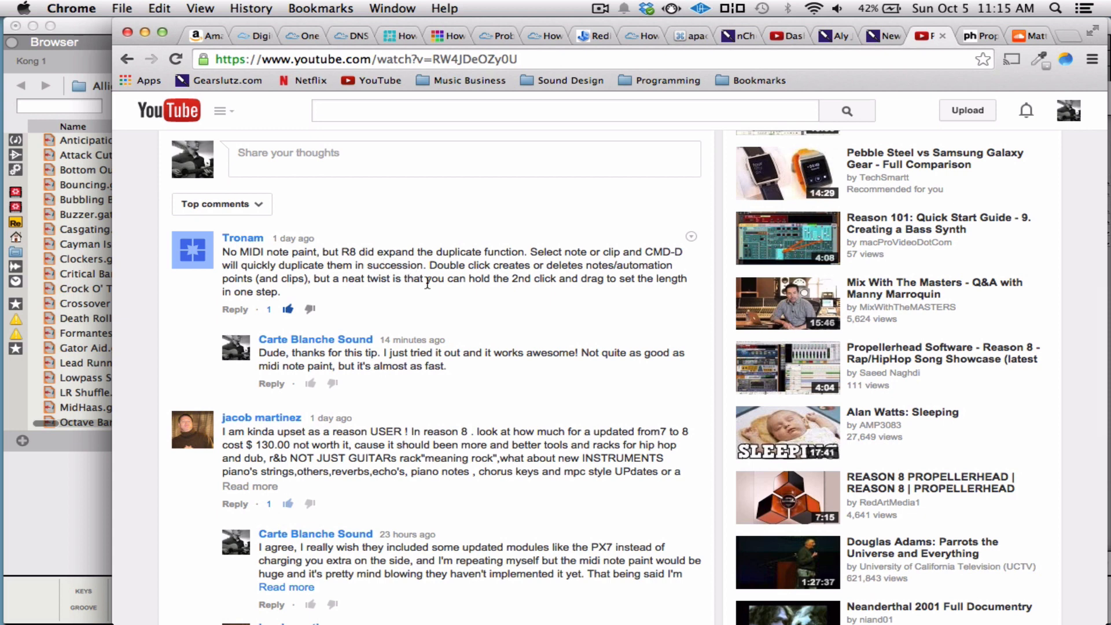
pyautogui.moveTo(439, 301)
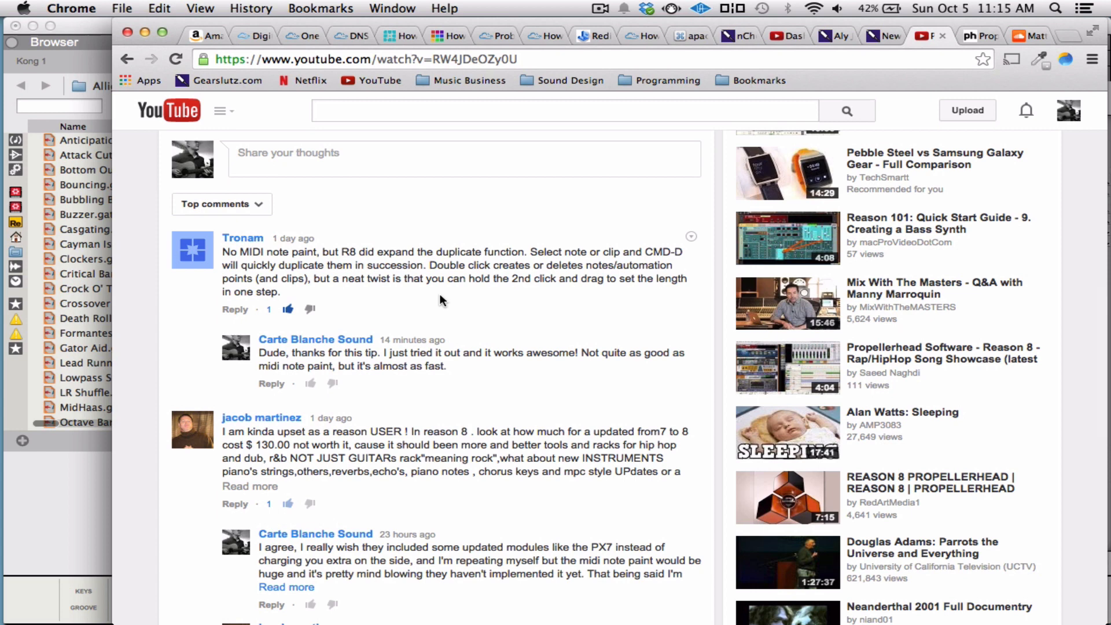
pyautogui.moveTo(512, 263)
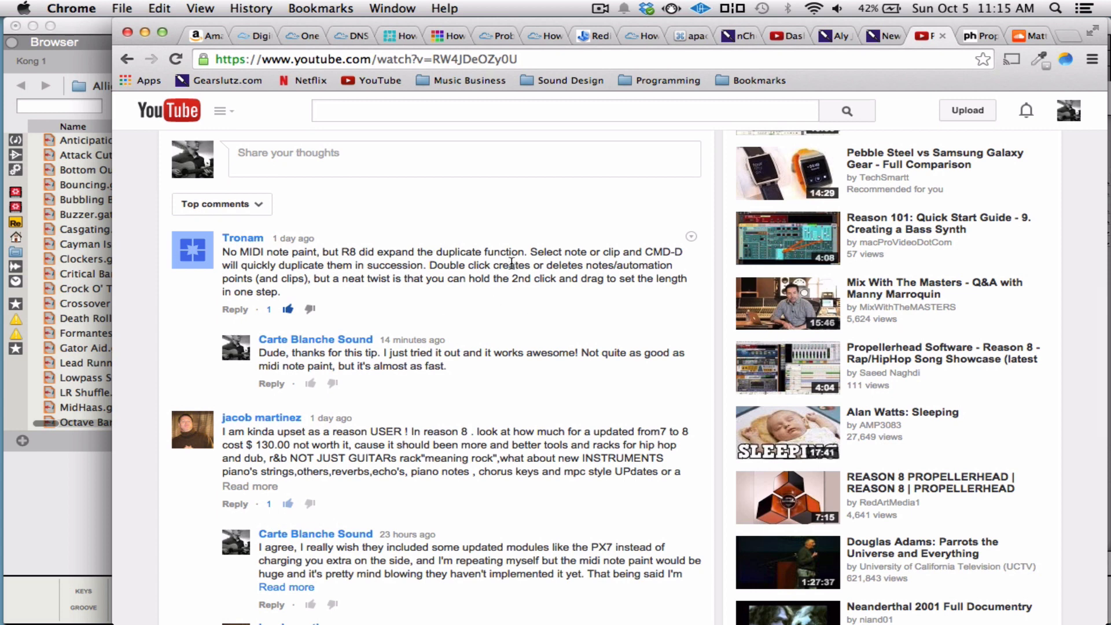
pyautogui.moveTo(384, 284)
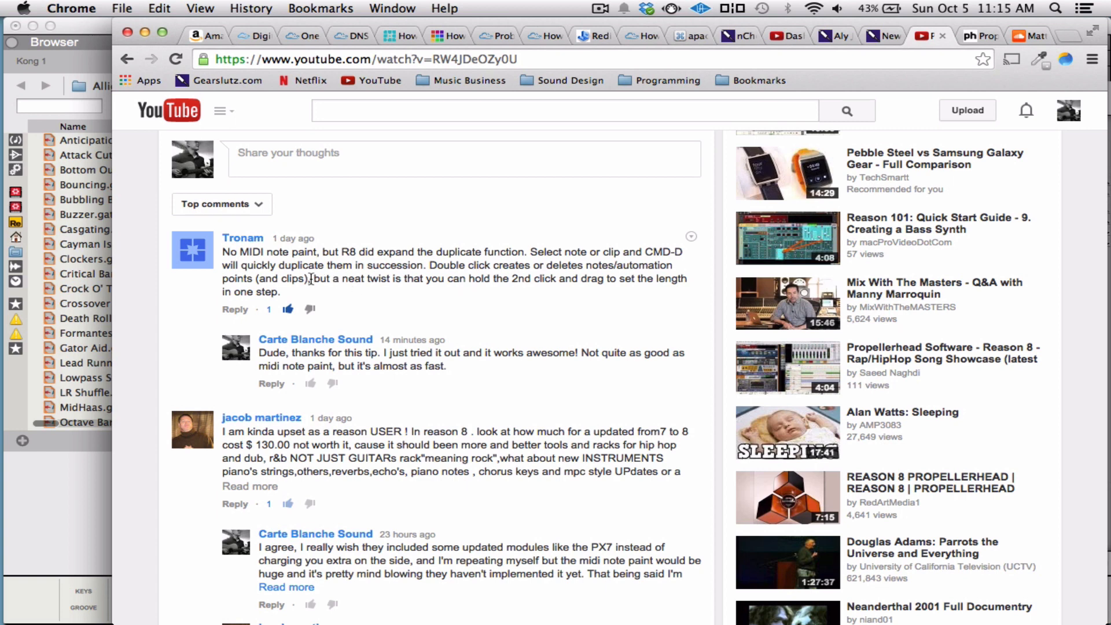
pyautogui.moveTo(475, 290)
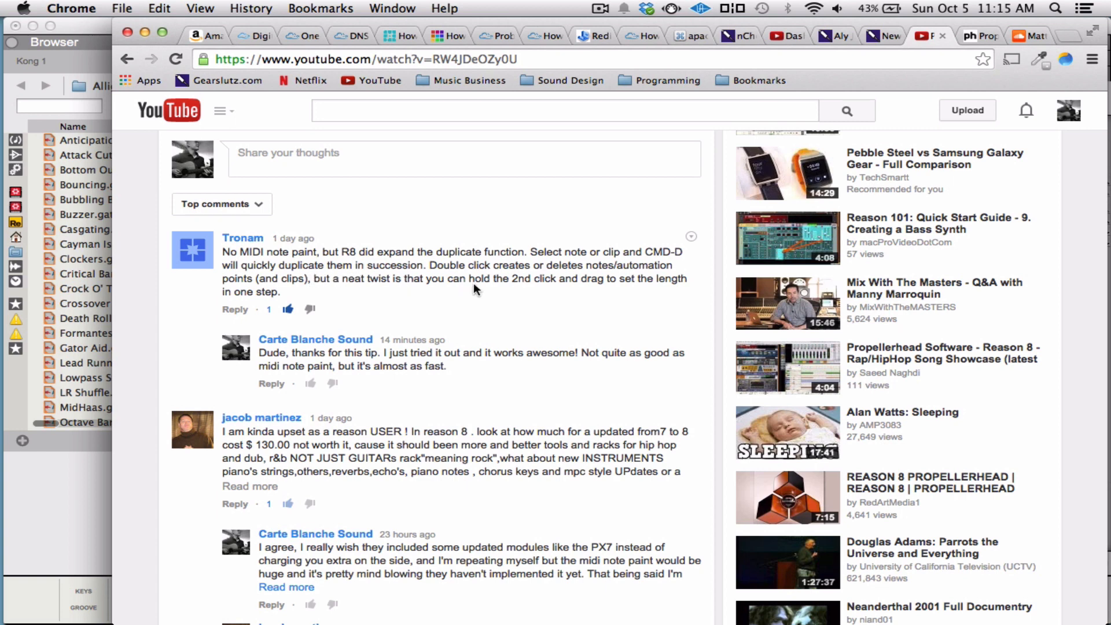
pyautogui.moveTo(496, 294)
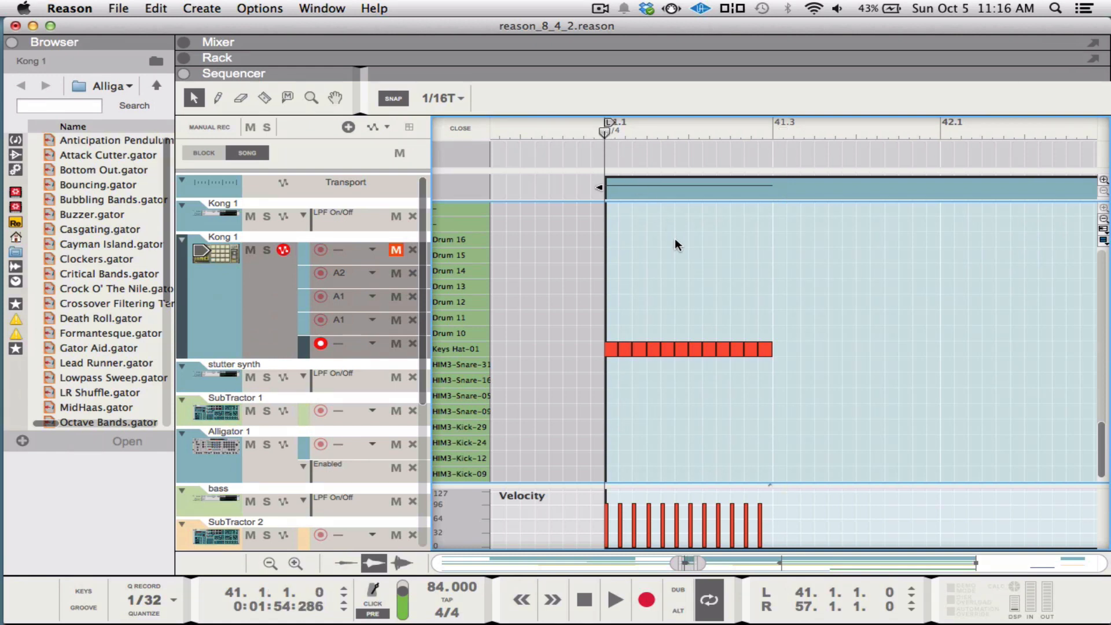
pyautogui.moveTo(741, 303)
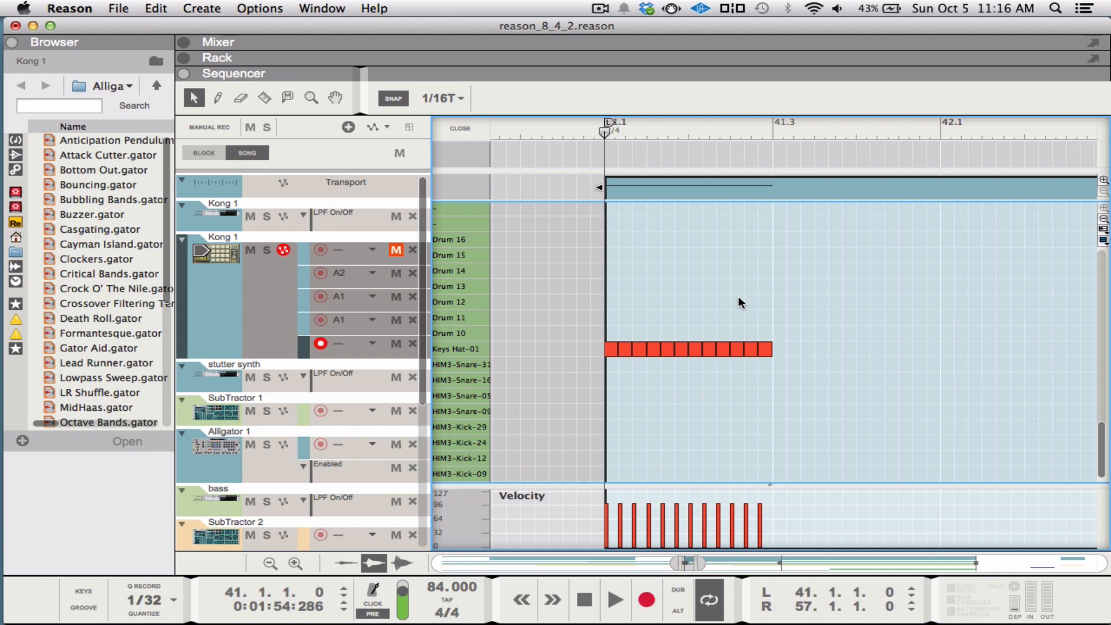
pyautogui.moveTo(734, 305)
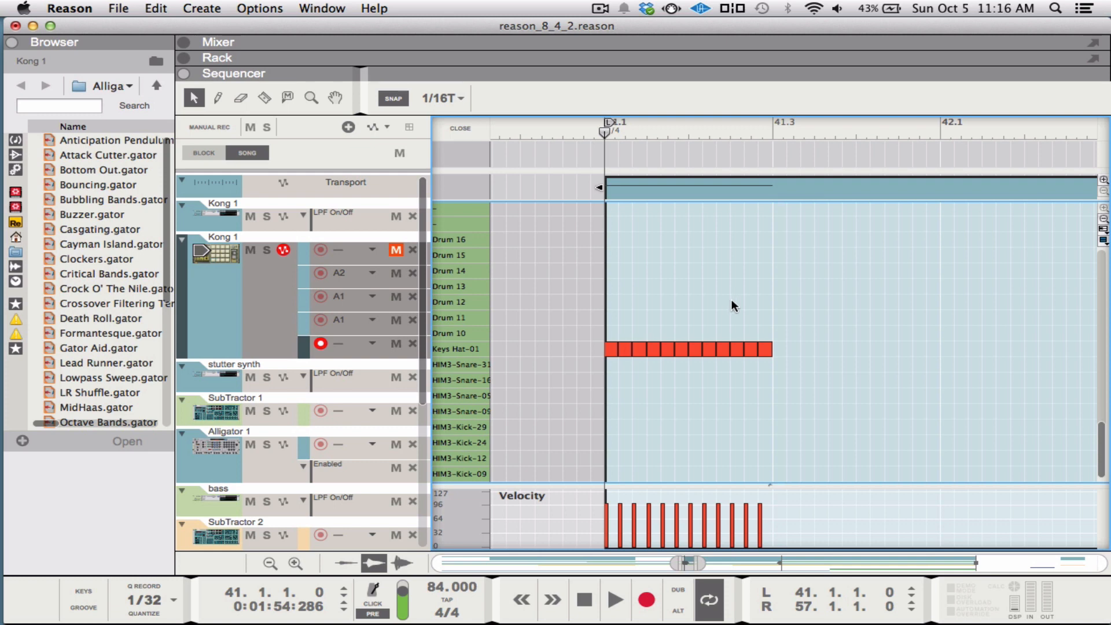
pyautogui.moveTo(680, 319)
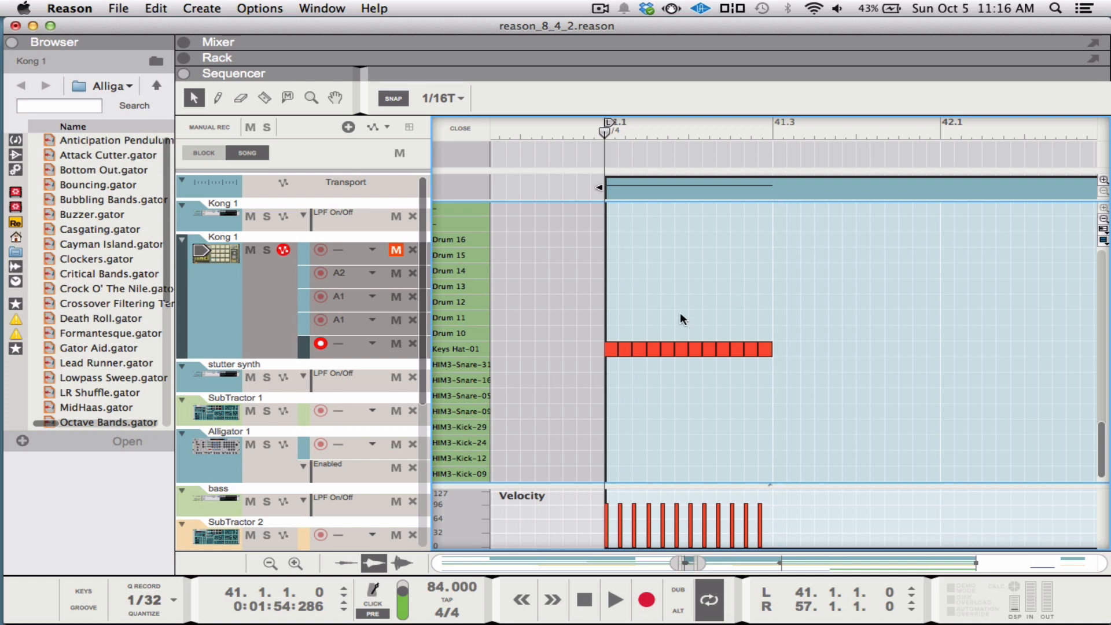
pyautogui.moveTo(715, 334)
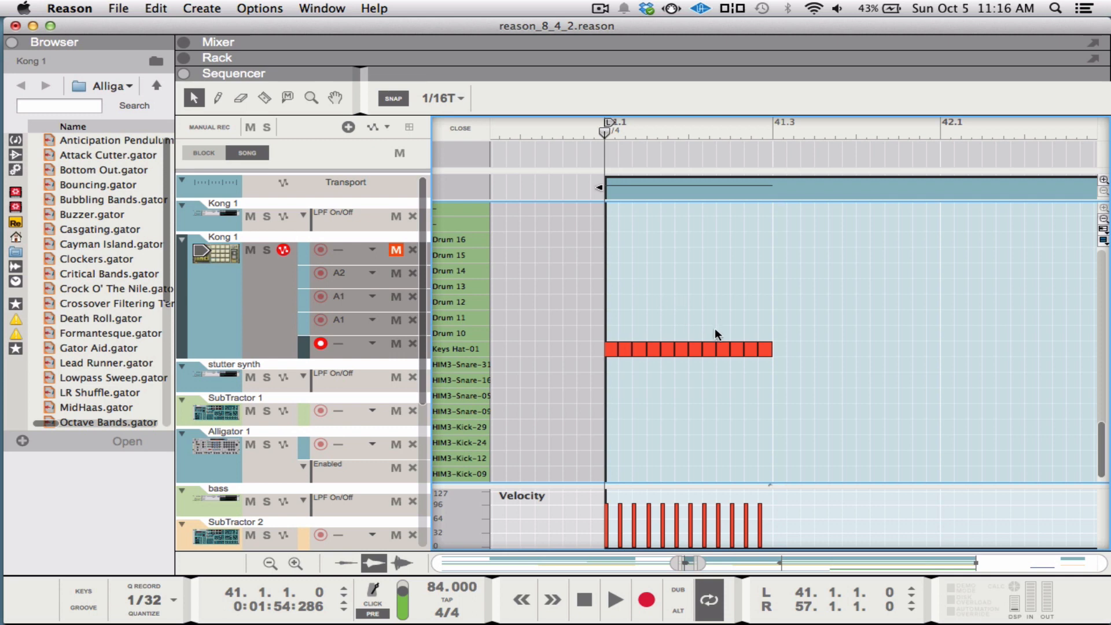
pyautogui.moveTo(730, 298)
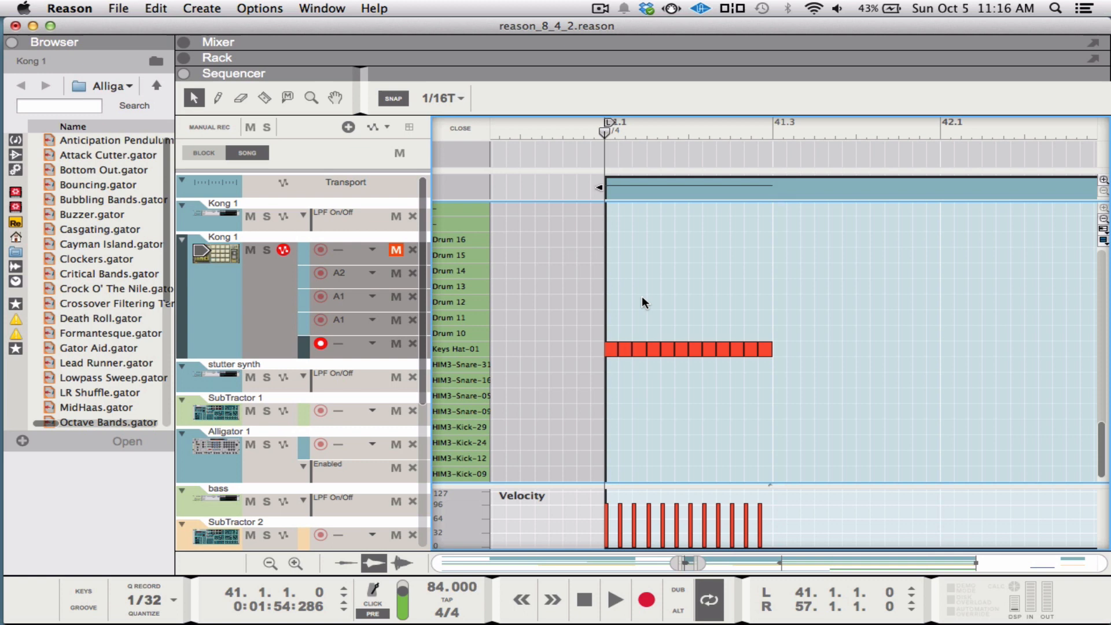
pyautogui.moveTo(730, 347)
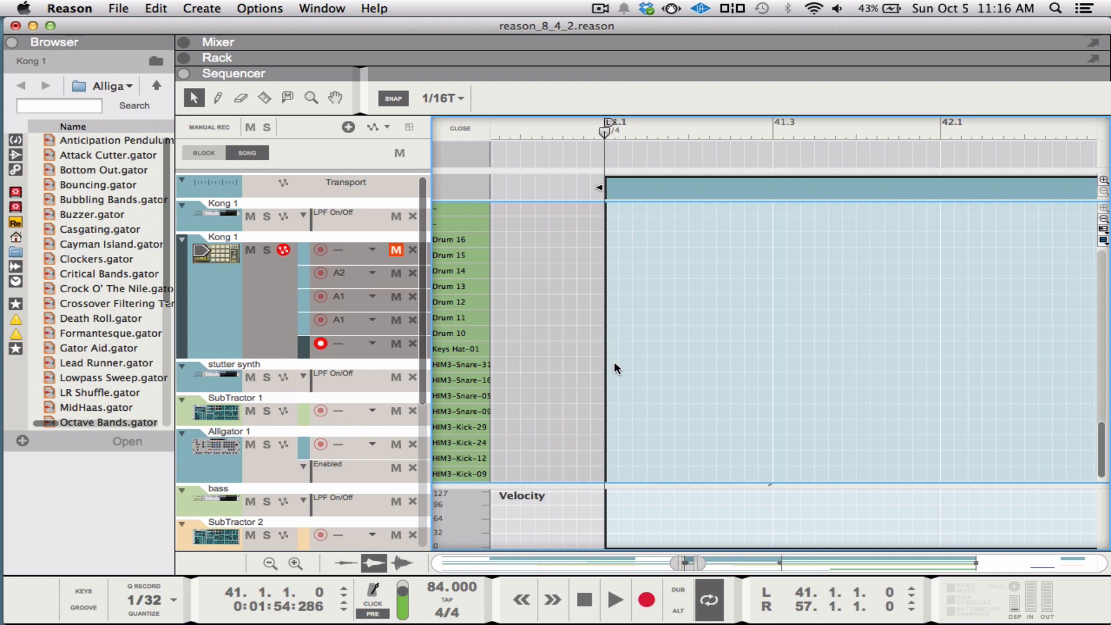
pyautogui.moveTo(611, 344)
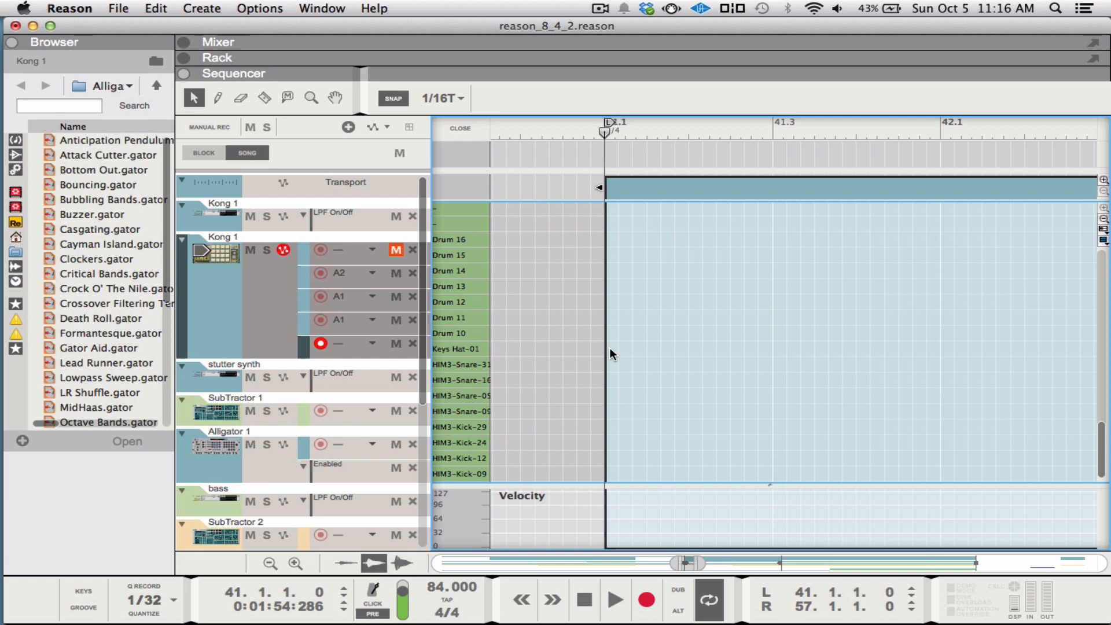
# - Recreate the repeated Keys Hat-01 hi-hat notes at bar 41 in the Kong 1 clip
pyautogui.click(607, 348)
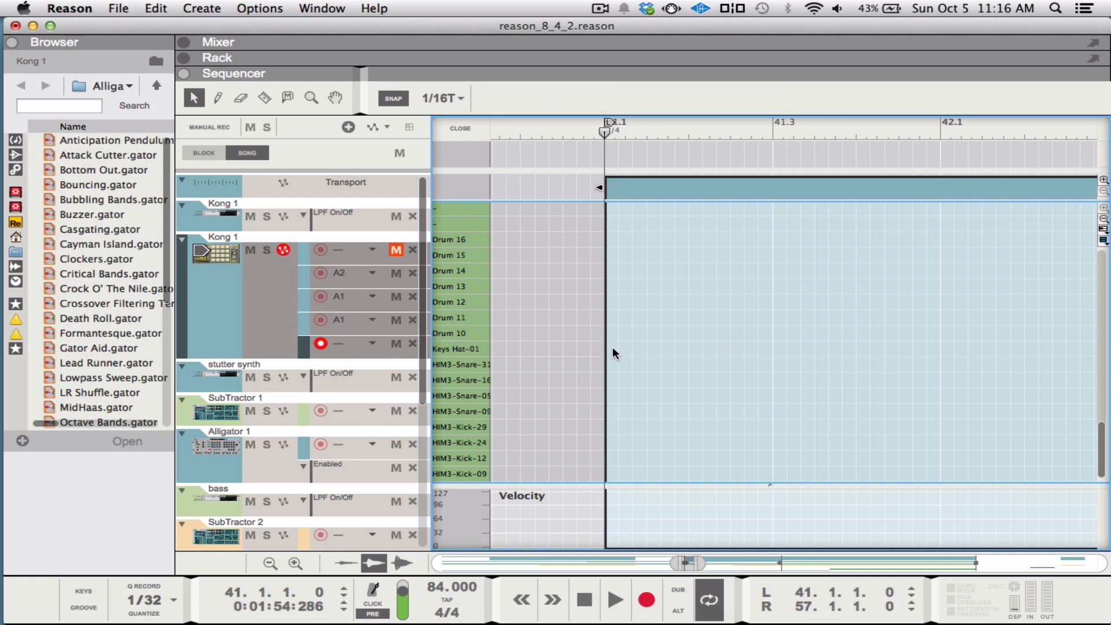
pyautogui.click(610, 349)
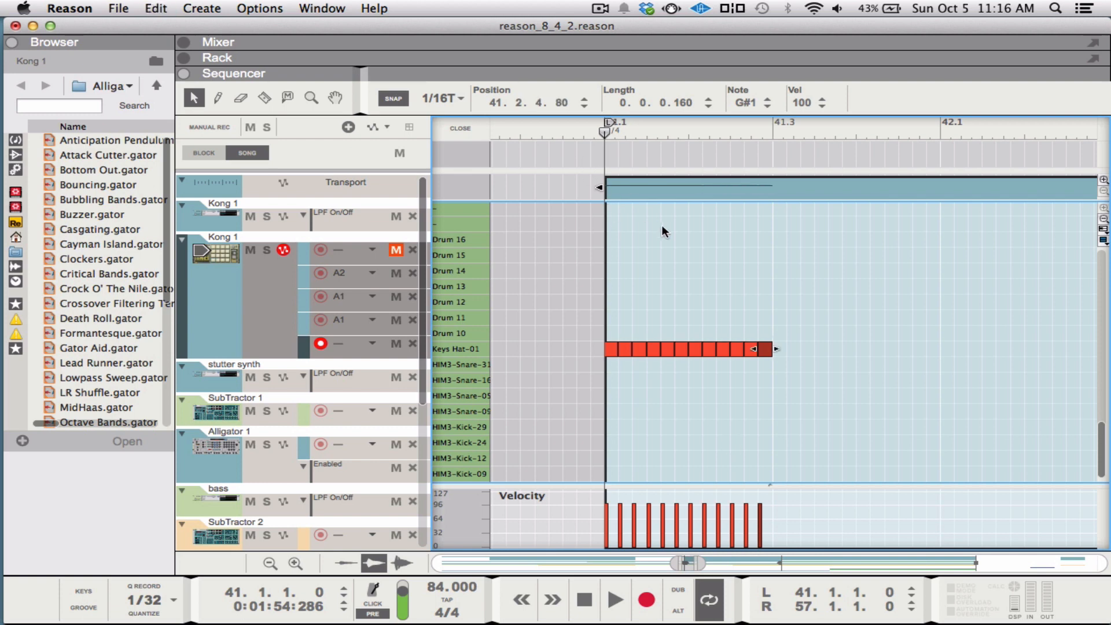
# - Extend the hi-hat run with faster notes on a 1/32 snap grid and play it back
pyautogui.click(440, 98)
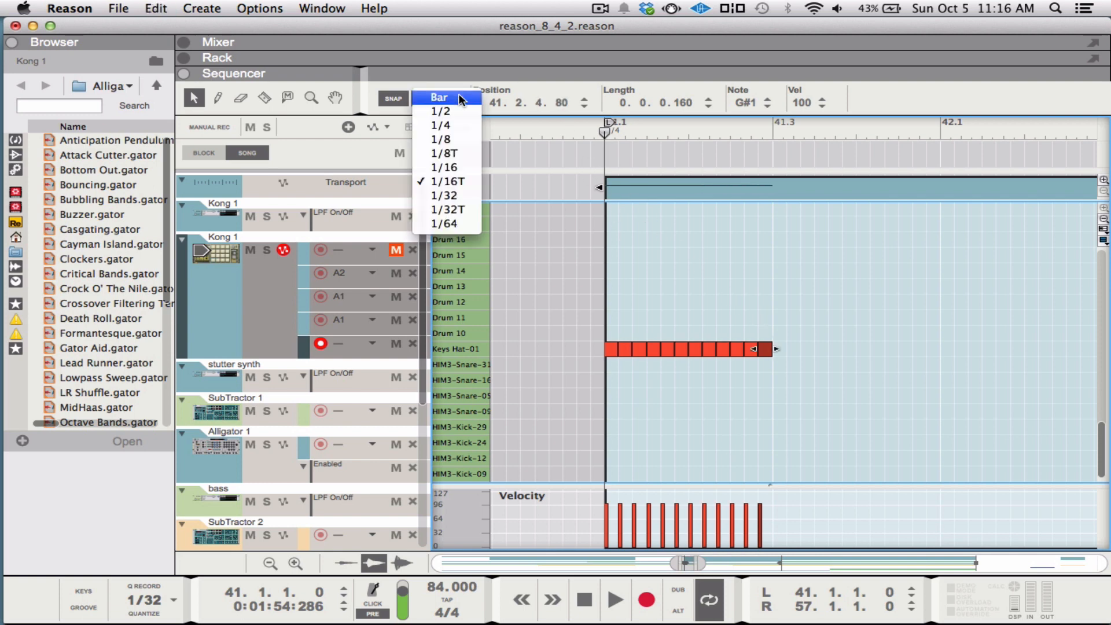
pyautogui.click(444, 194)
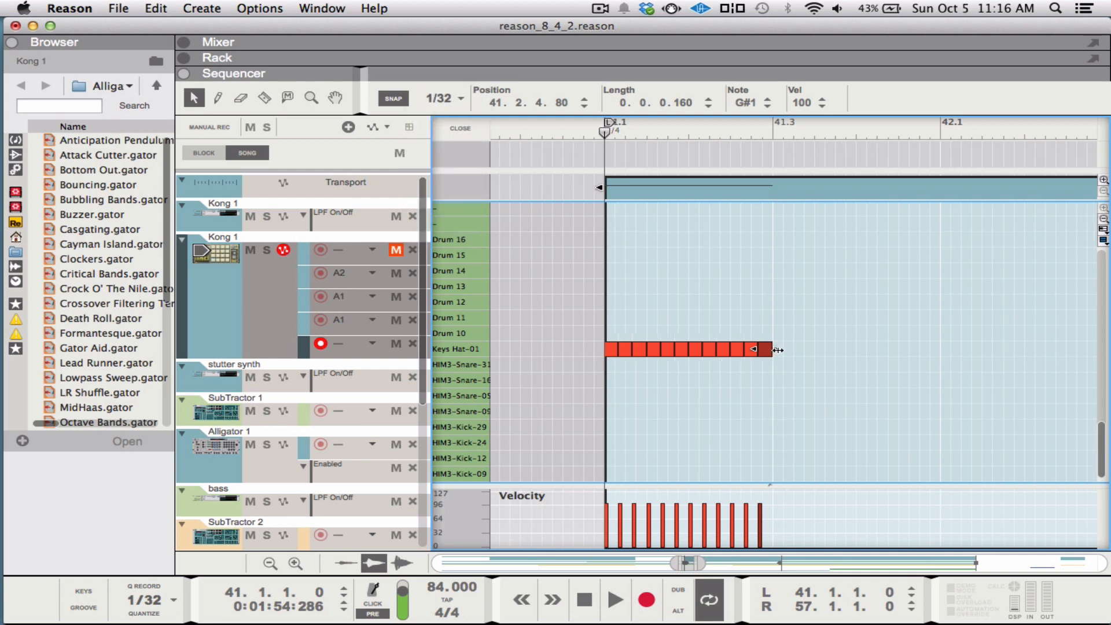
pyautogui.moveTo(763, 349); pyautogui.dragTo(820, 349)
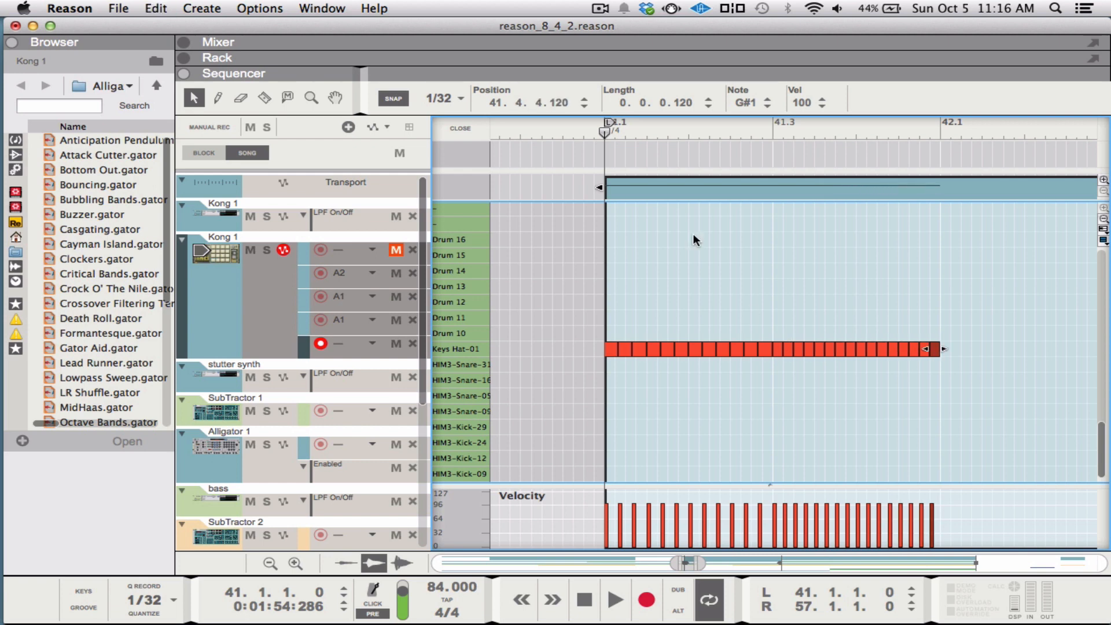
pyautogui.click(614, 599)
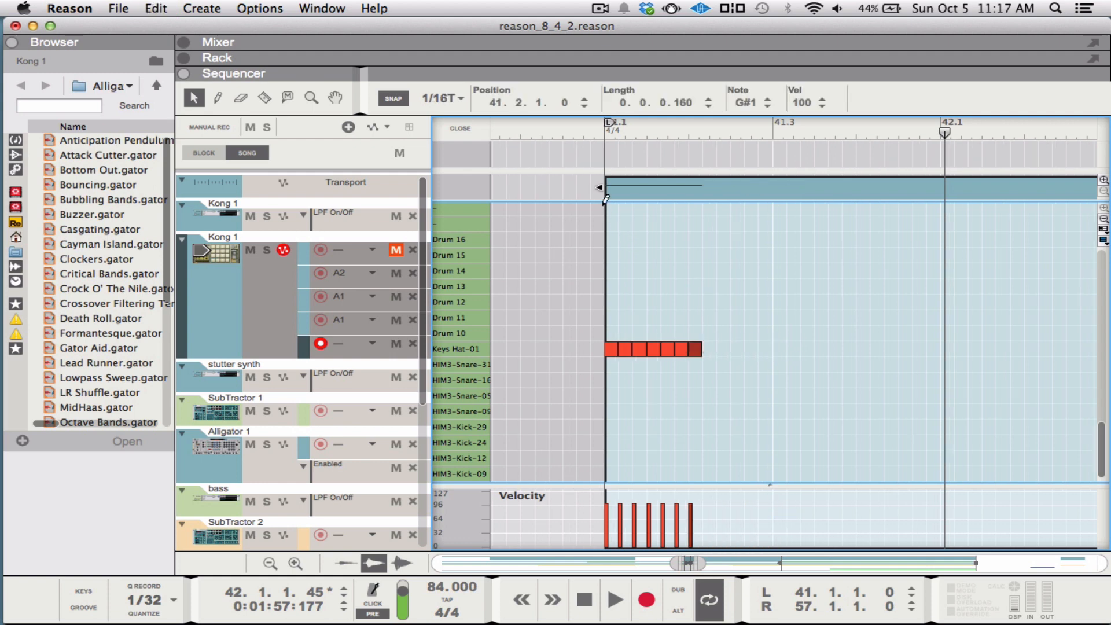
# - Browse the Edit and view menus, then switch note snapping to 1/32 triplets
pyautogui.click(155, 8)
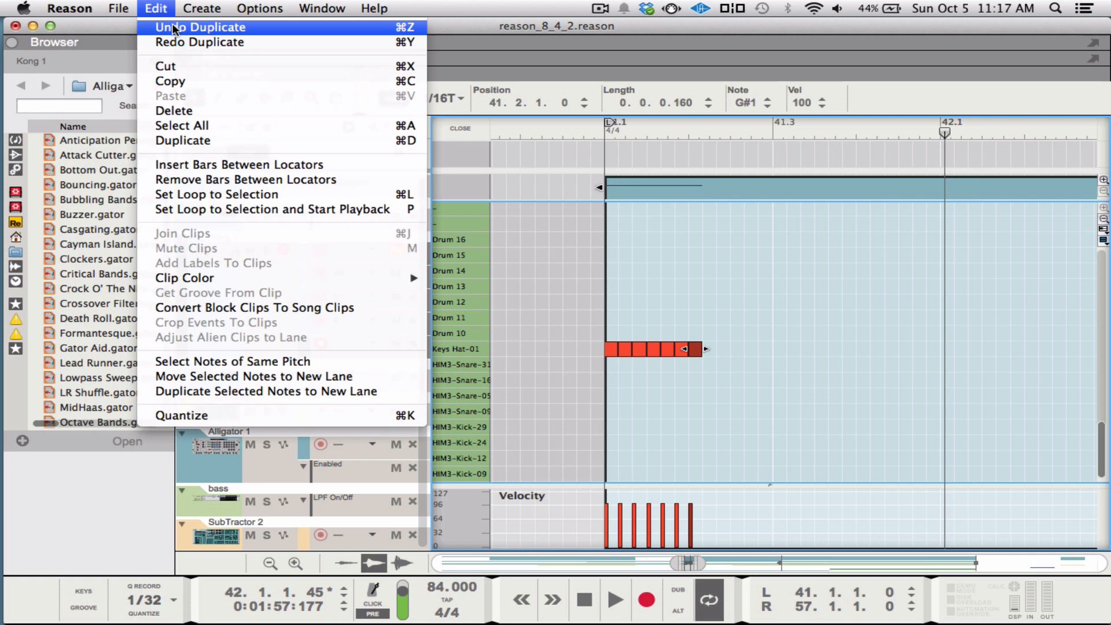
pyautogui.moveTo(199, 41)
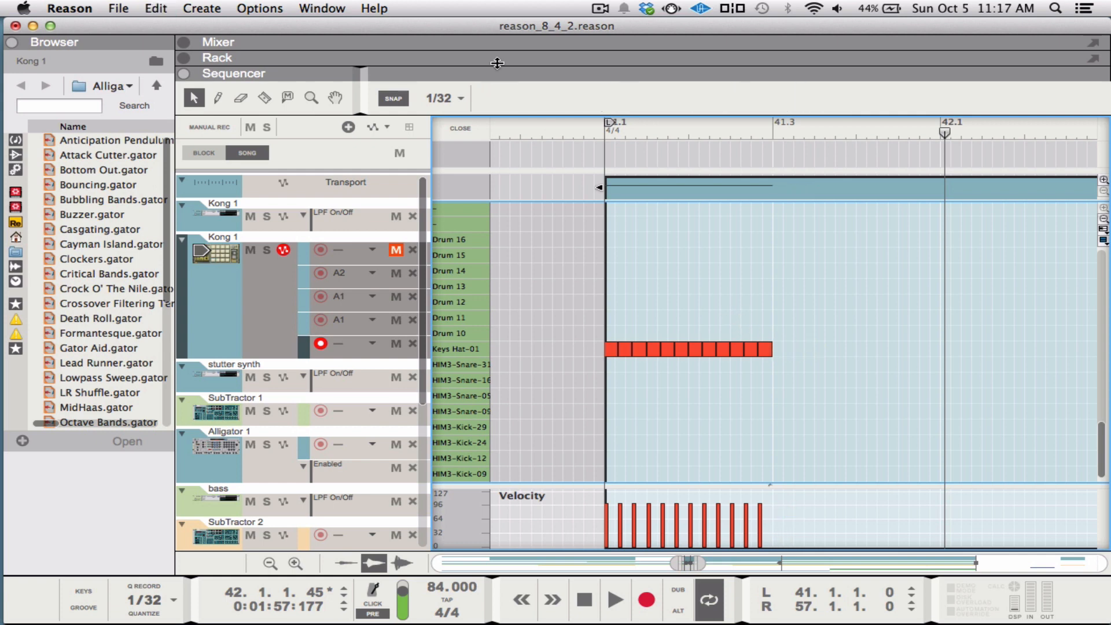
pyautogui.click(261, 8)
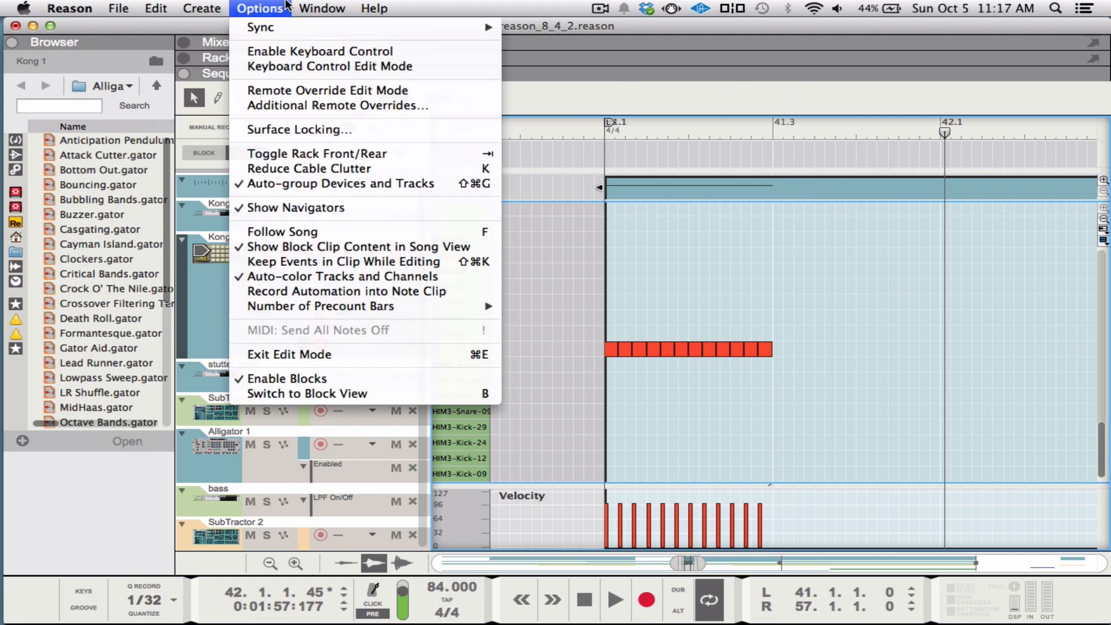
pyautogui.click(322, 8)
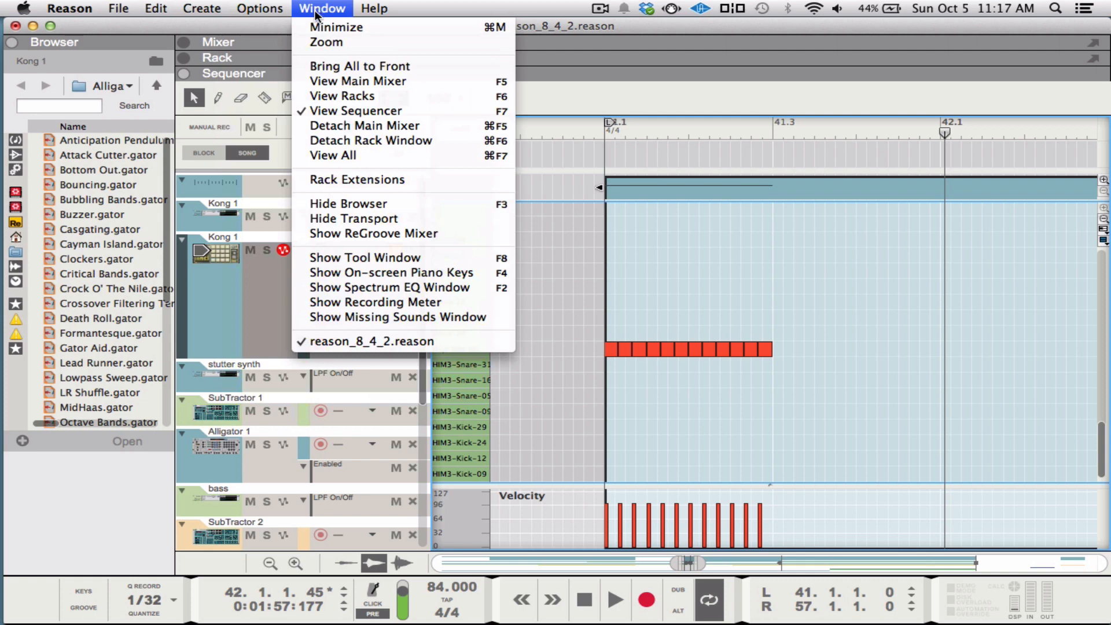
pyautogui.moveTo(357, 66)
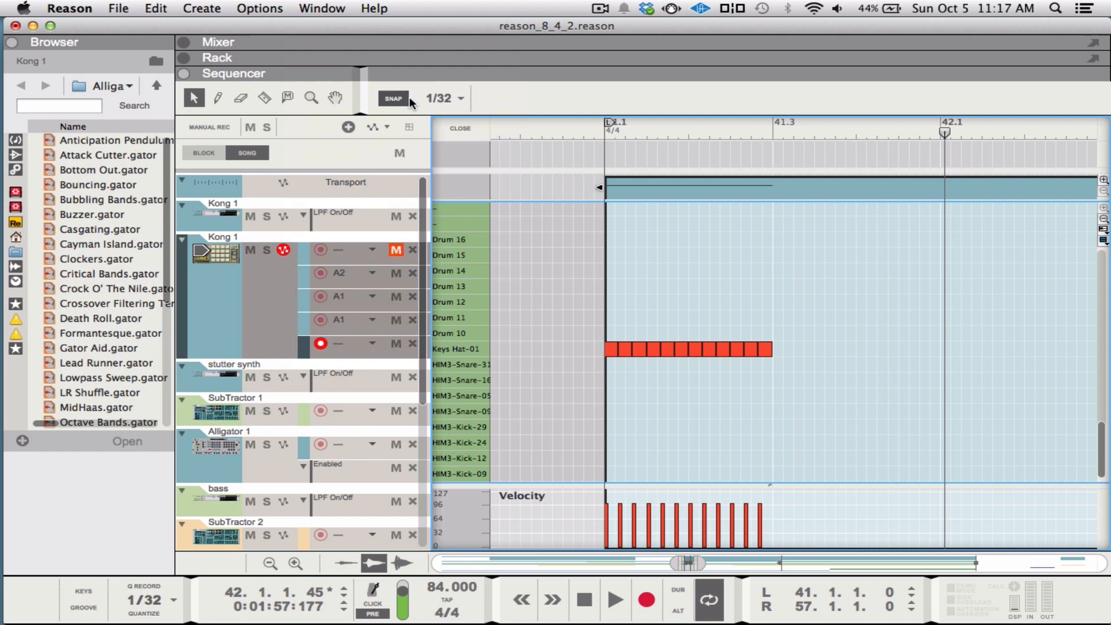
pyautogui.click(460, 97)
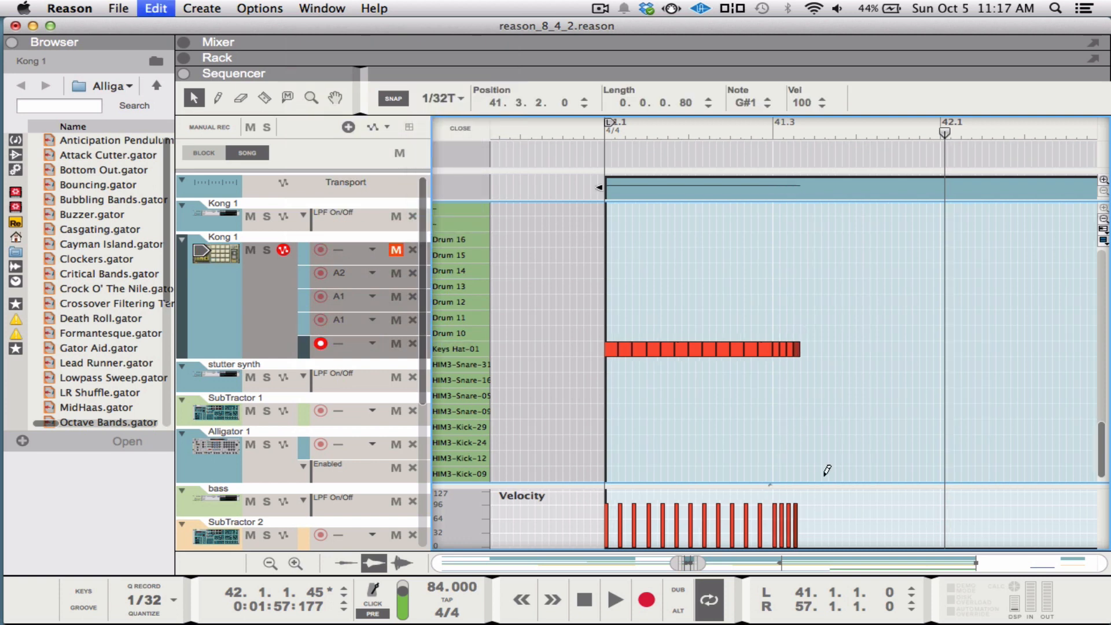
# - Draw a dense run of 1/32-triplet hi-hat notes in Keys Hat-01 up to bar 42
pyautogui.moveTo(797, 349); pyautogui.dragTo(900, 348)
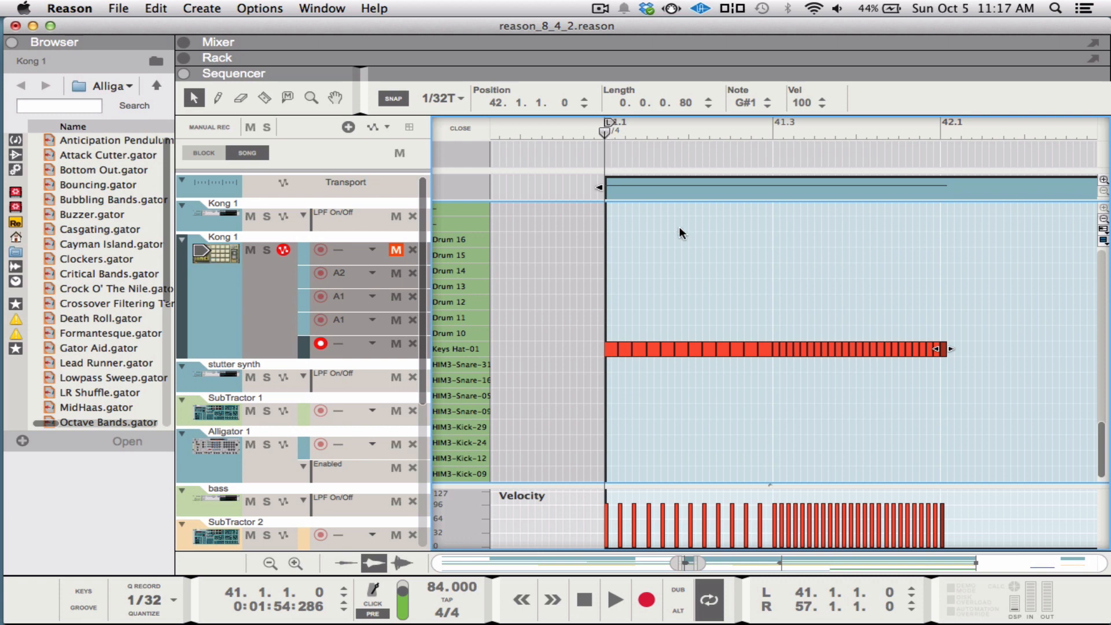
pyautogui.moveTo(678, 273)
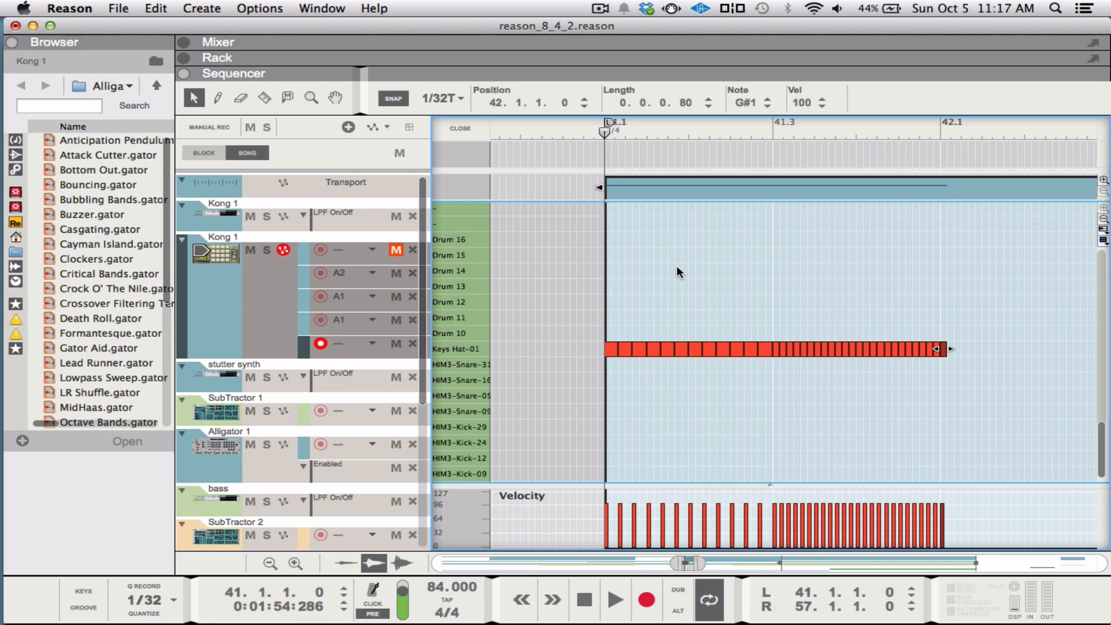
pyautogui.moveTo(649, 240)
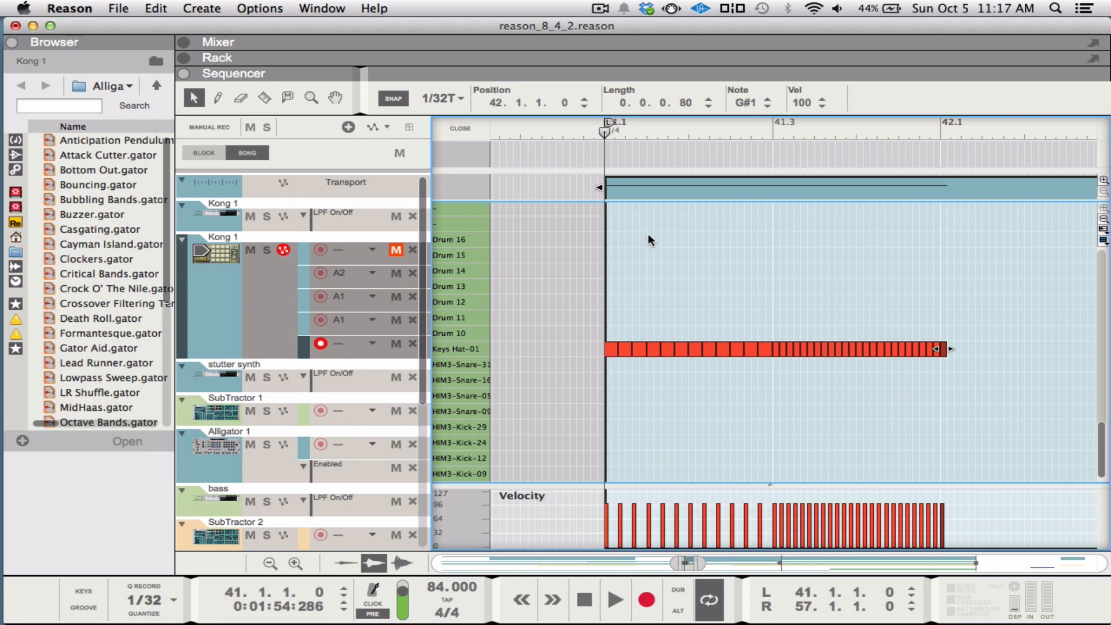
pyautogui.moveTo(624, 189)
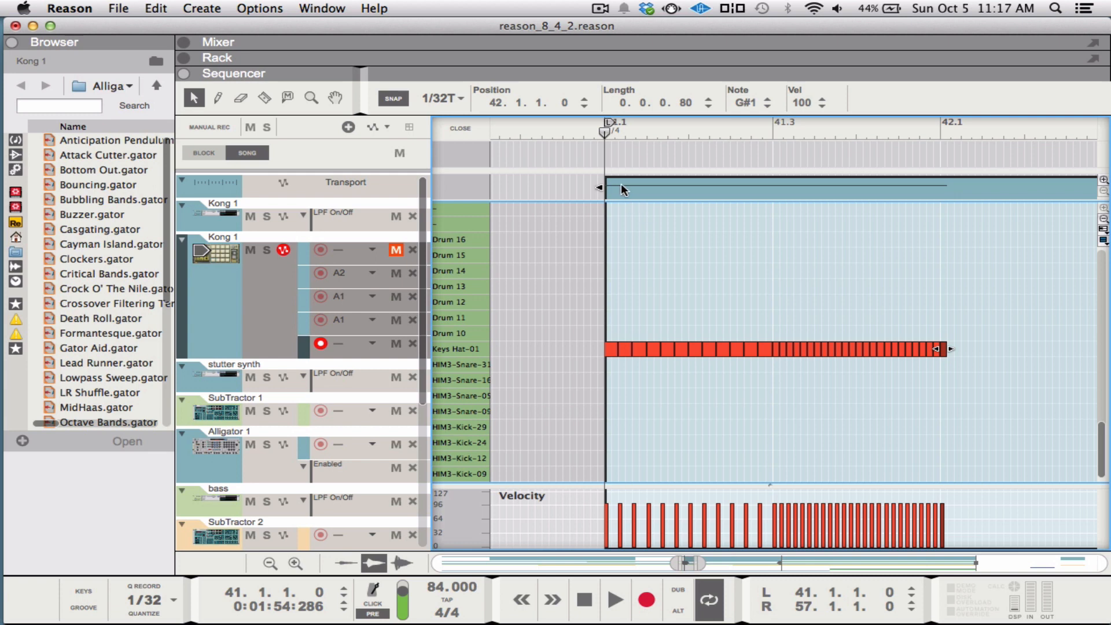
pyautogui.moveTo(615, 157)
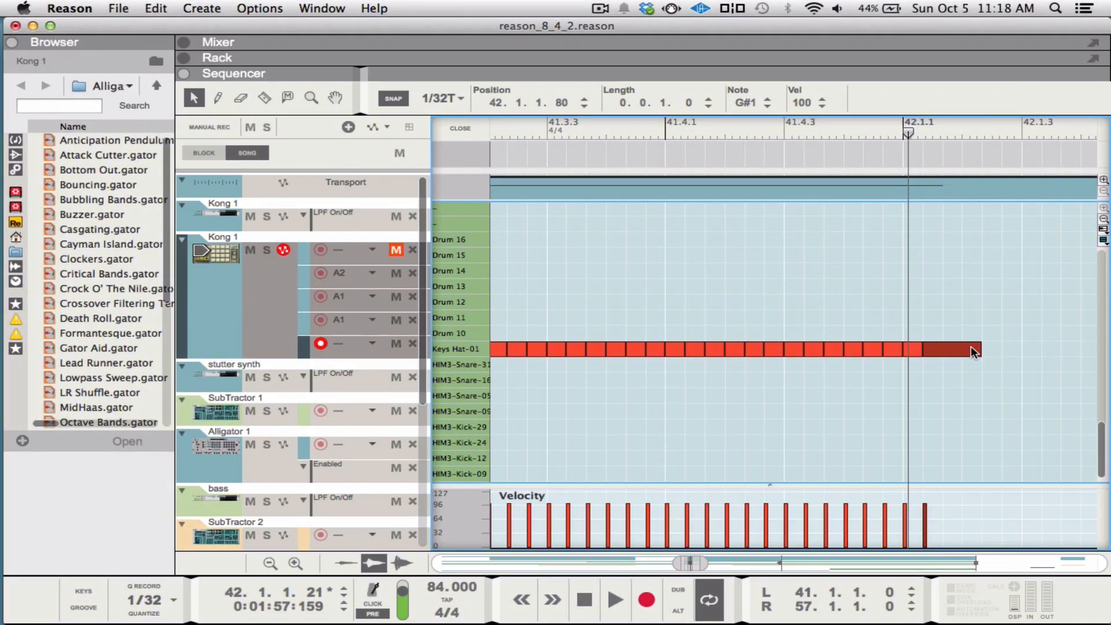
# - Trim the final hi-hat note to length 0.0.0.40 using a 1/64 snap grid
pyautogui.moveTo(976, 348); pyautogui.dragTo(940, 348)
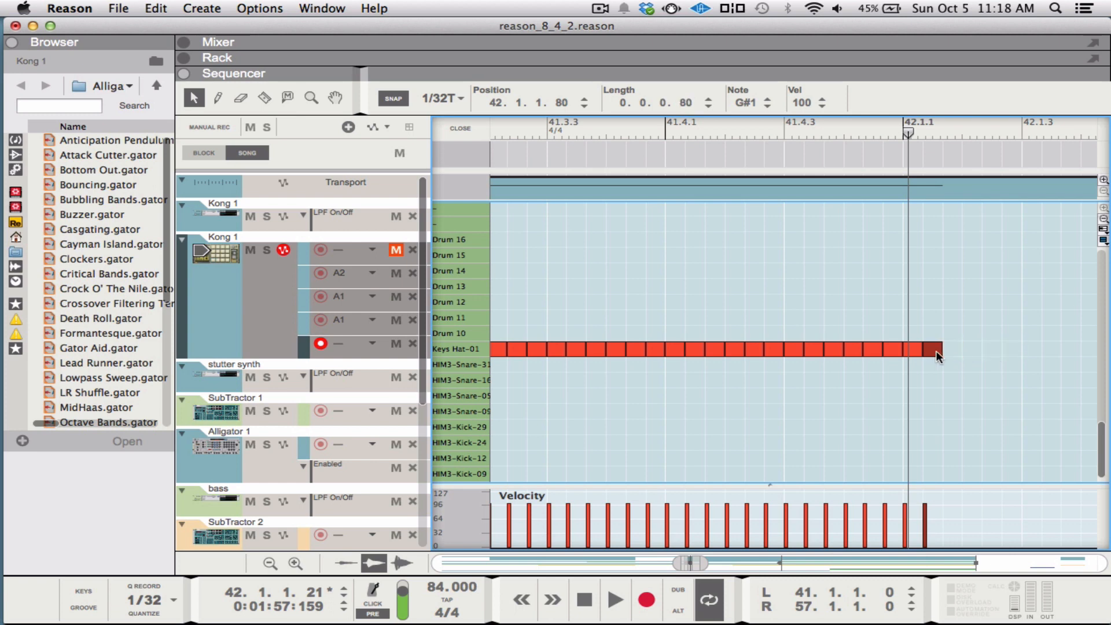
pyautogui.click(440, 97)
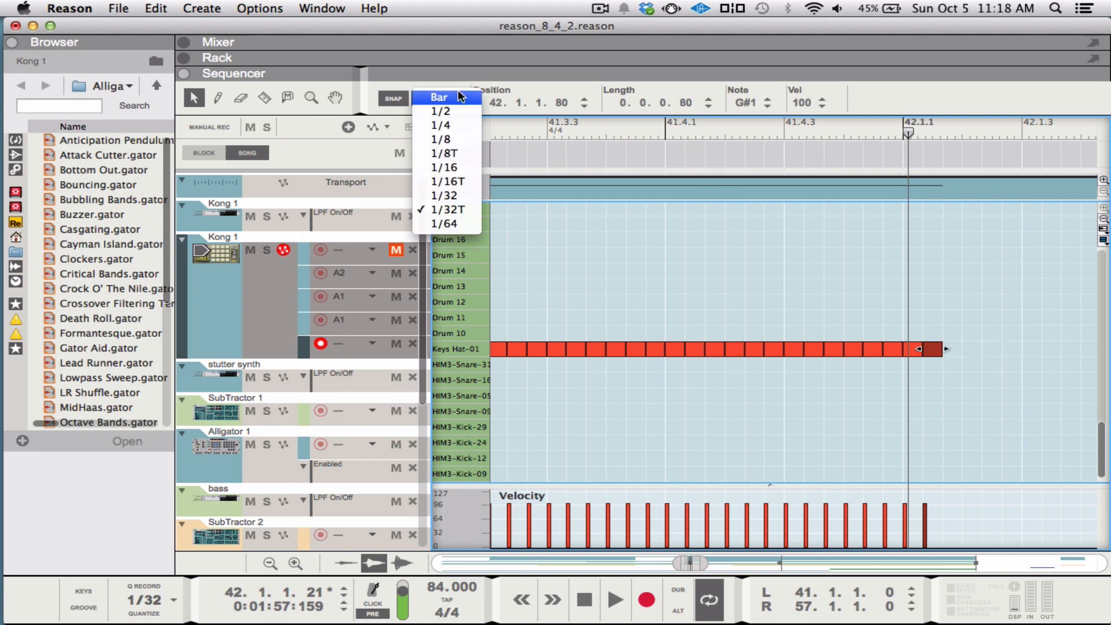
pyautogui.click(444, 223)
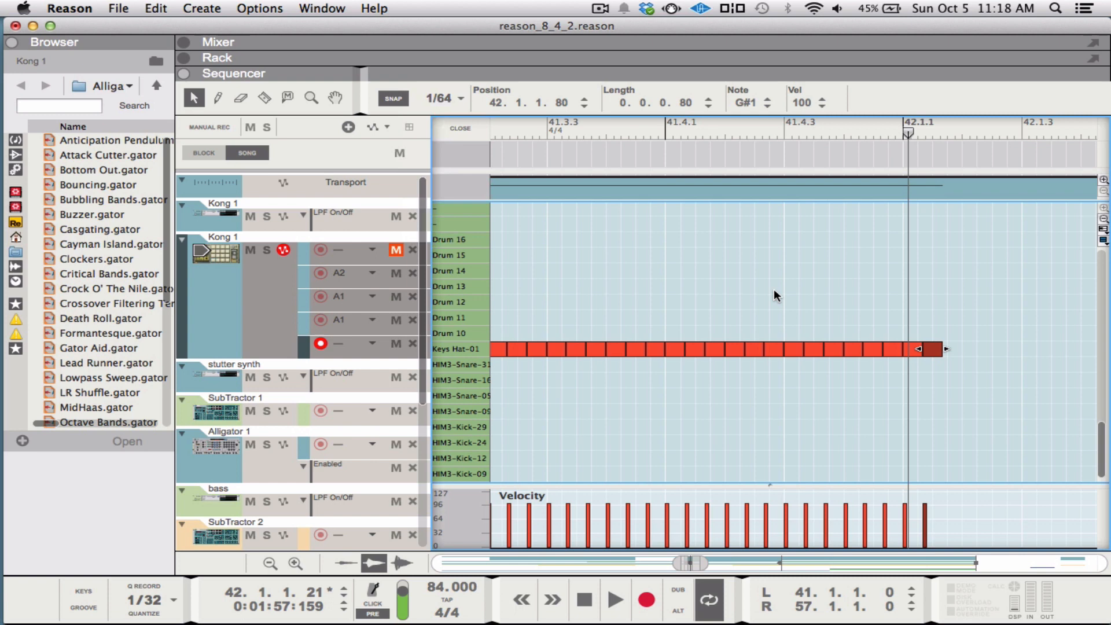
pyautogui.moveTo(917, 349); pyautogui.dragTo(931, 353)
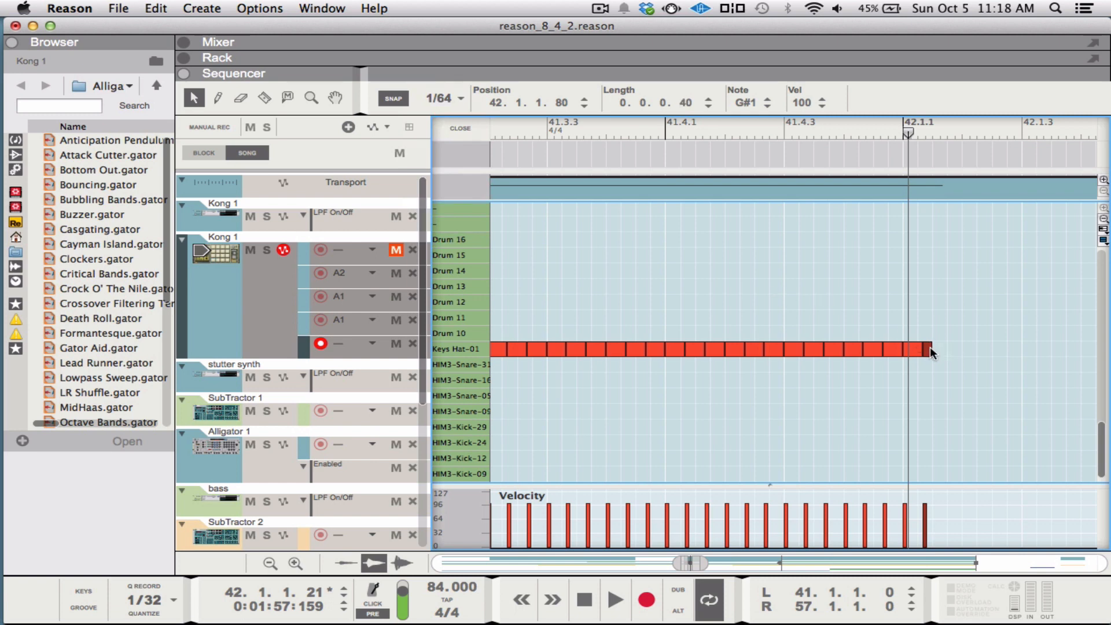
pyautogui.moveTo(927, 348); pyautogui.dragTo(942, 349)
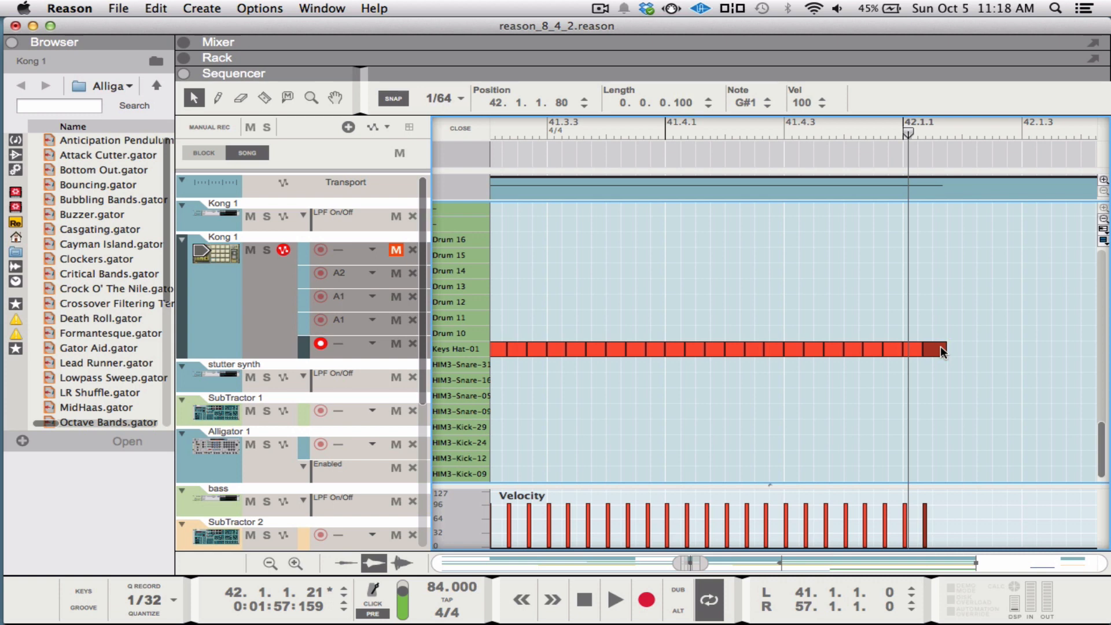
pyautogui.moveTo(939, 349); pyautogui.dragTo(929, 348)
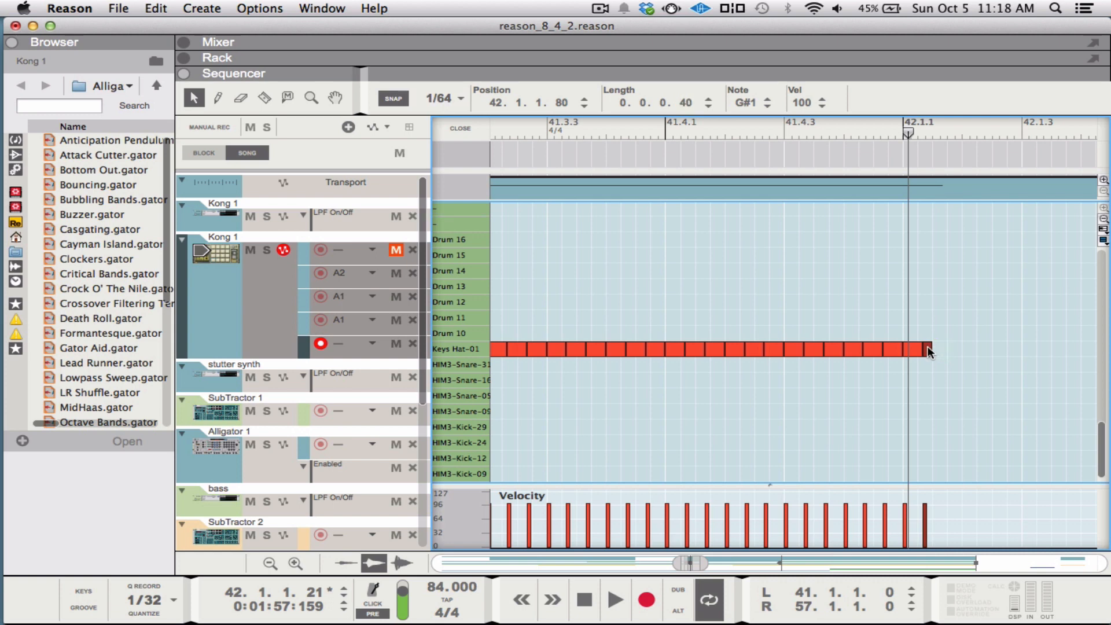
pyautogui.click(930, 348)
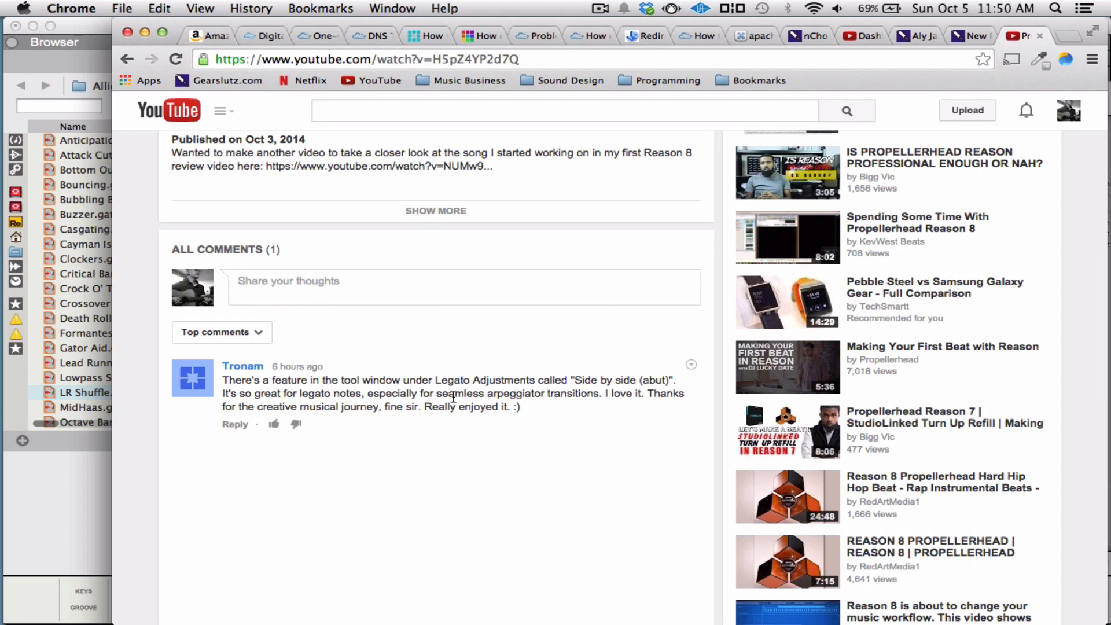
pyautogui.moveTo(481, 437)
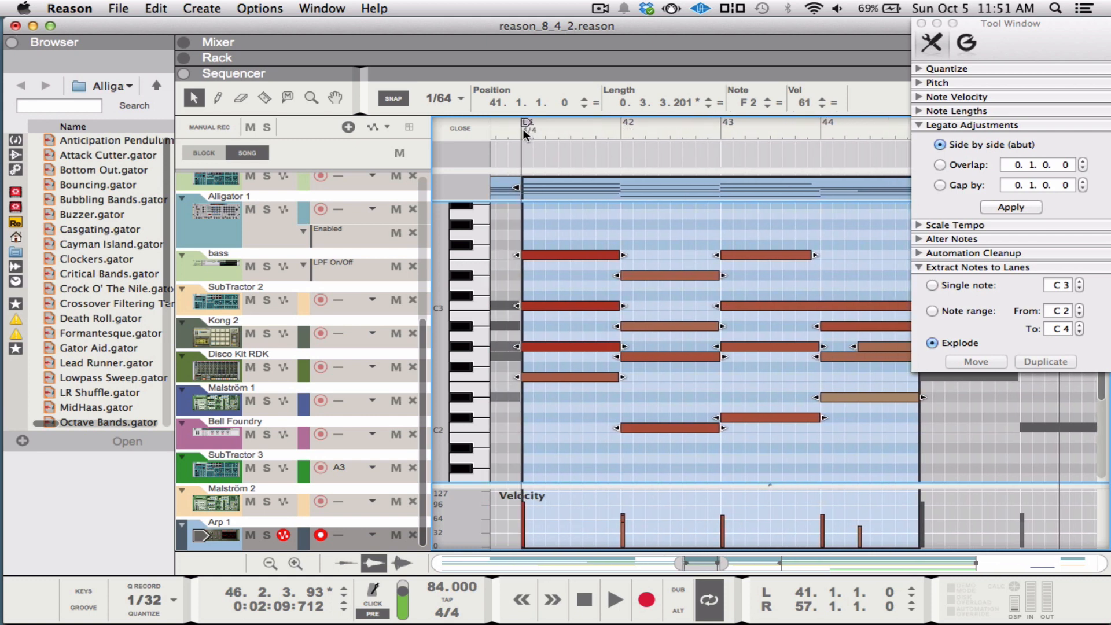
# - Return to the clip start and play the Arp 1 arpeggio to hear it
pyautogui.click(523, 134)
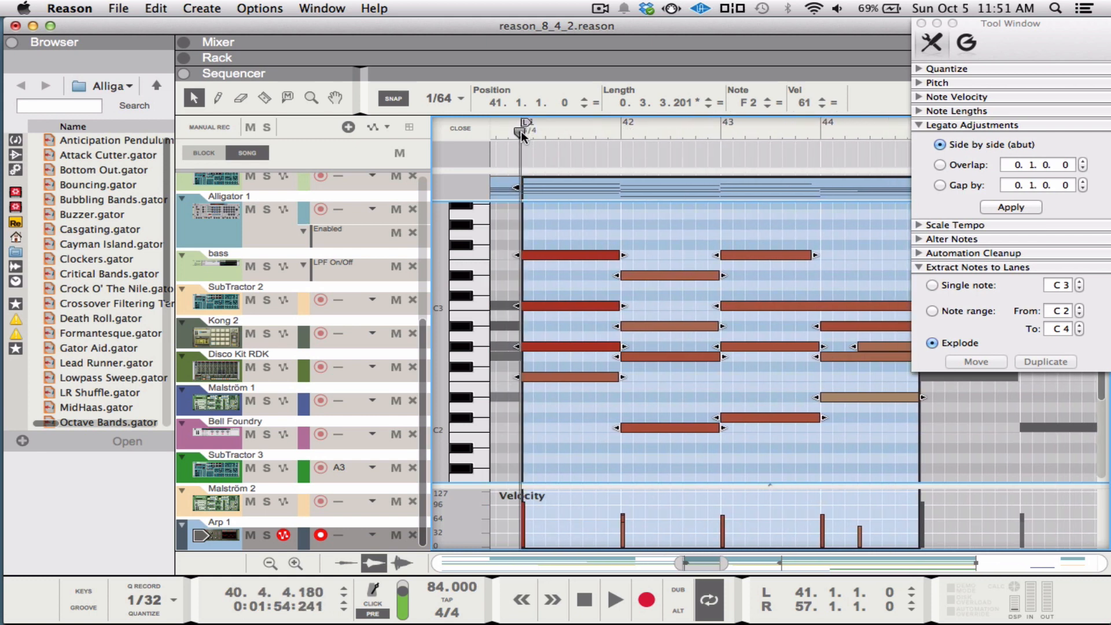
pyautogui.click(613, 599)
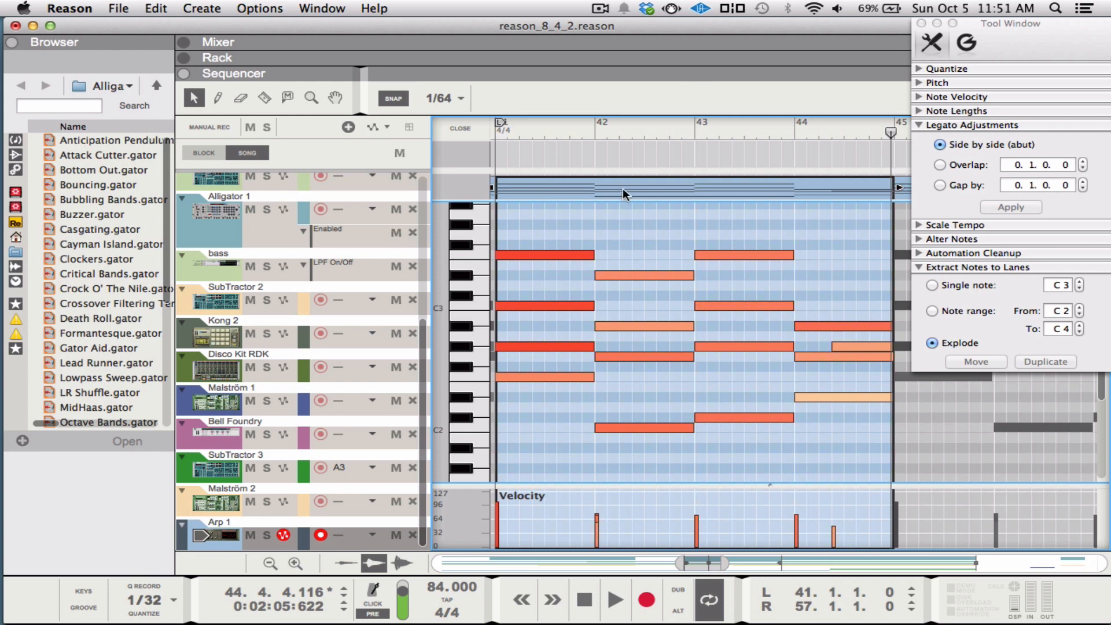
pyautogui.moveTo(601, 207)
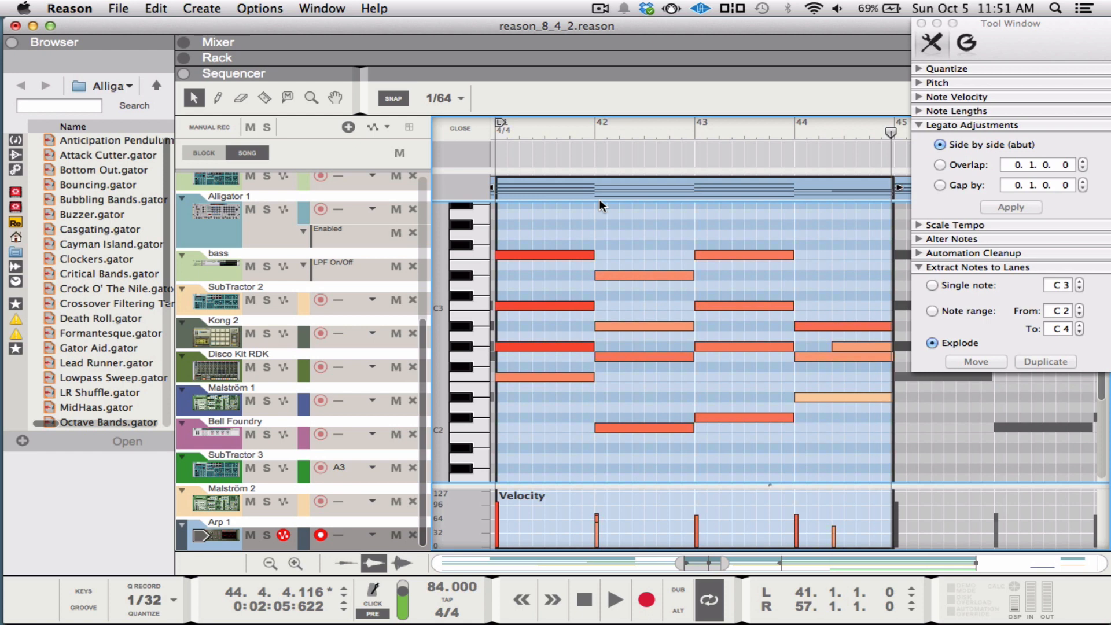
pyautogui.moveTo(518, 154)
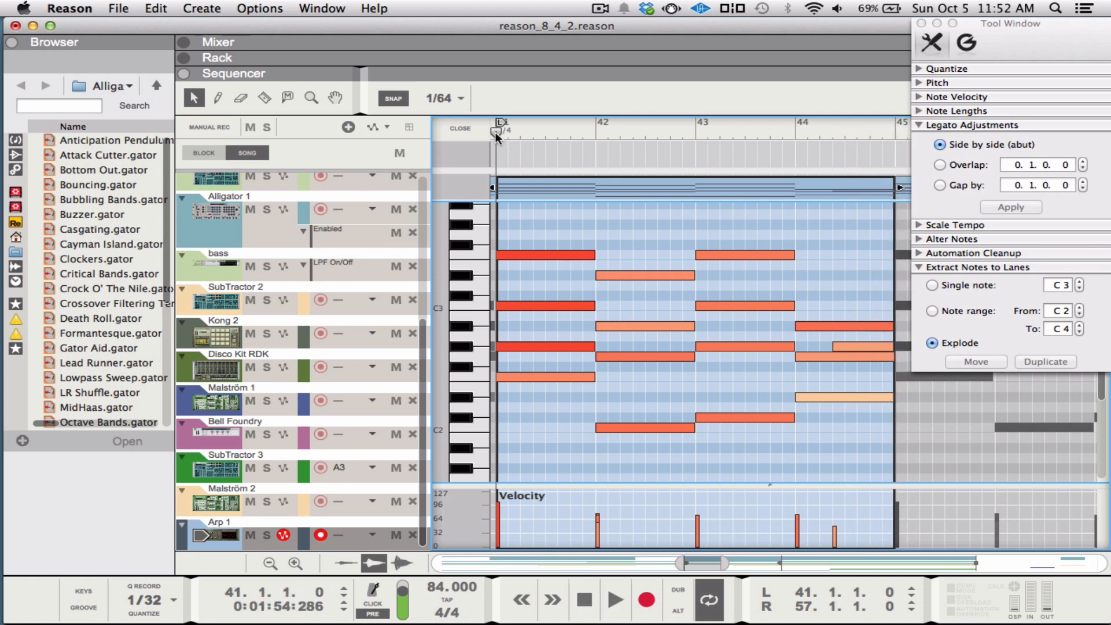
# - Apply Side by side (abut) legato to the arpeggio notes and replay from the clip start
pyautogui.click(613, 599)
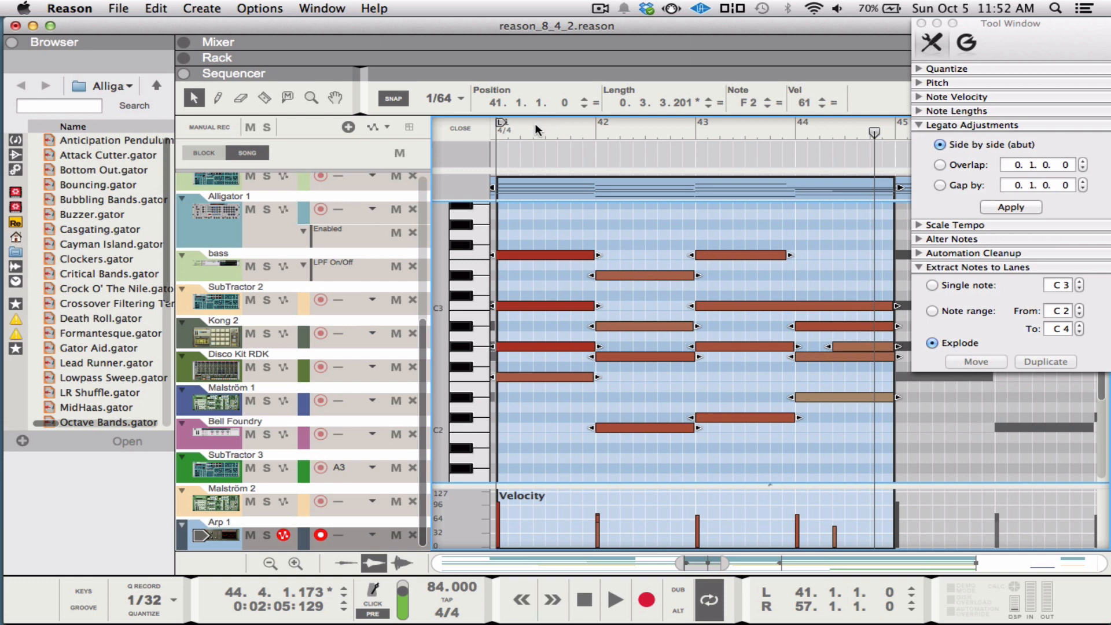
pyautogui.click(498, 135)
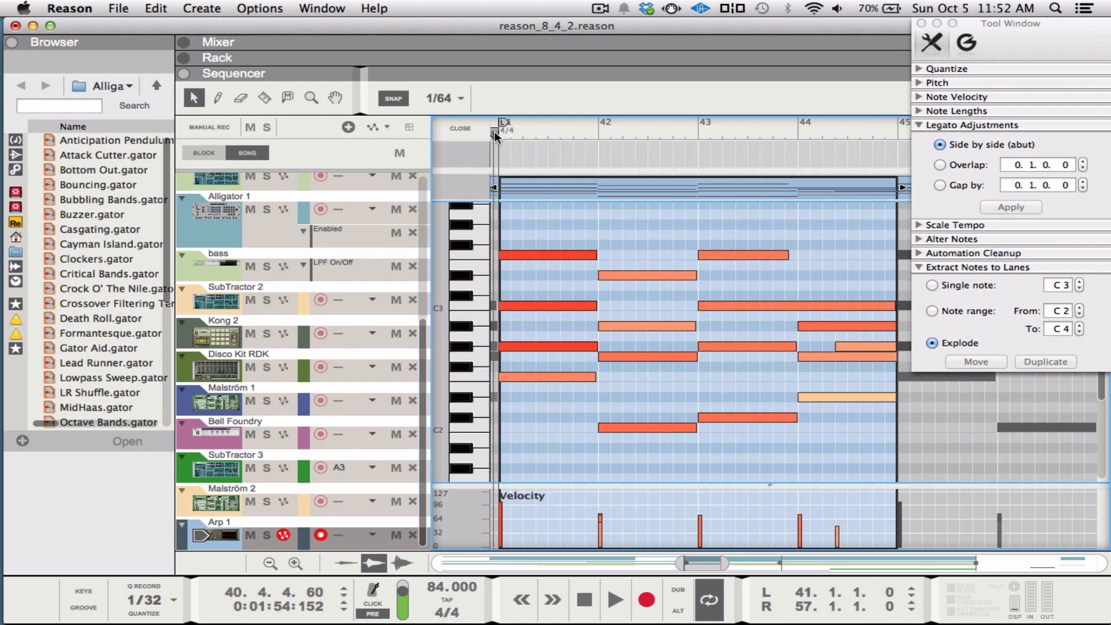
pyautogui.click(613, 599)
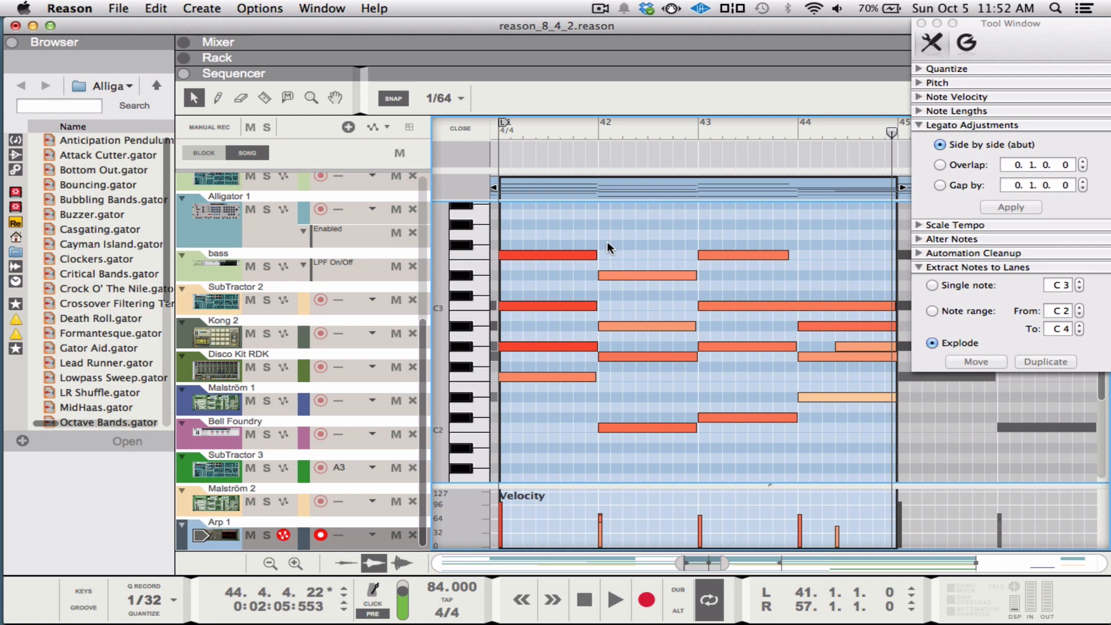
pyautogui.moveTo(608, 209)
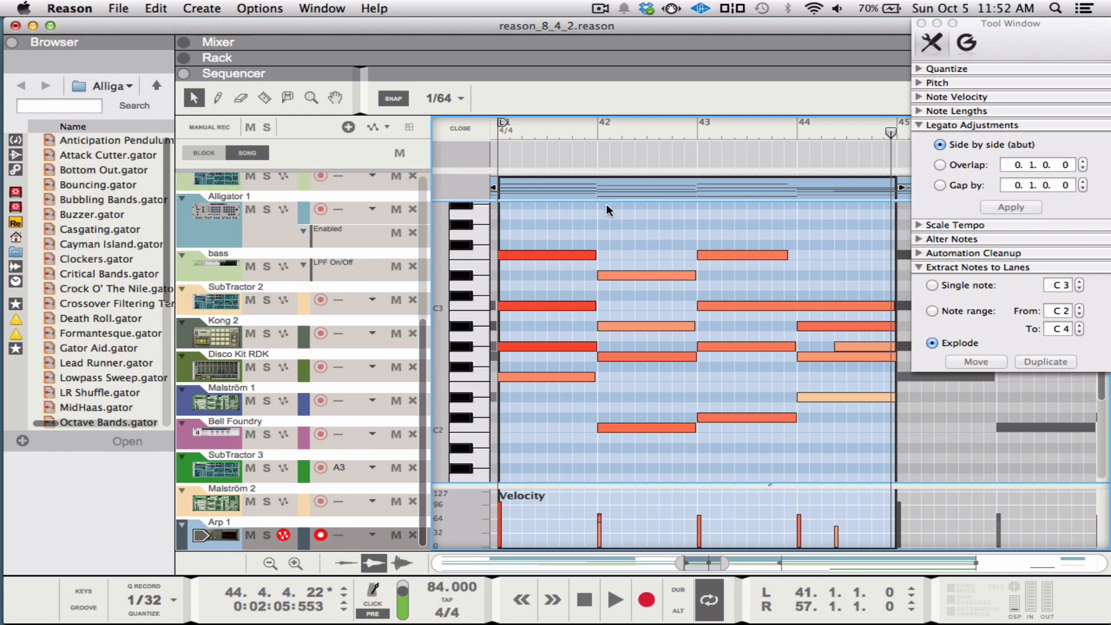